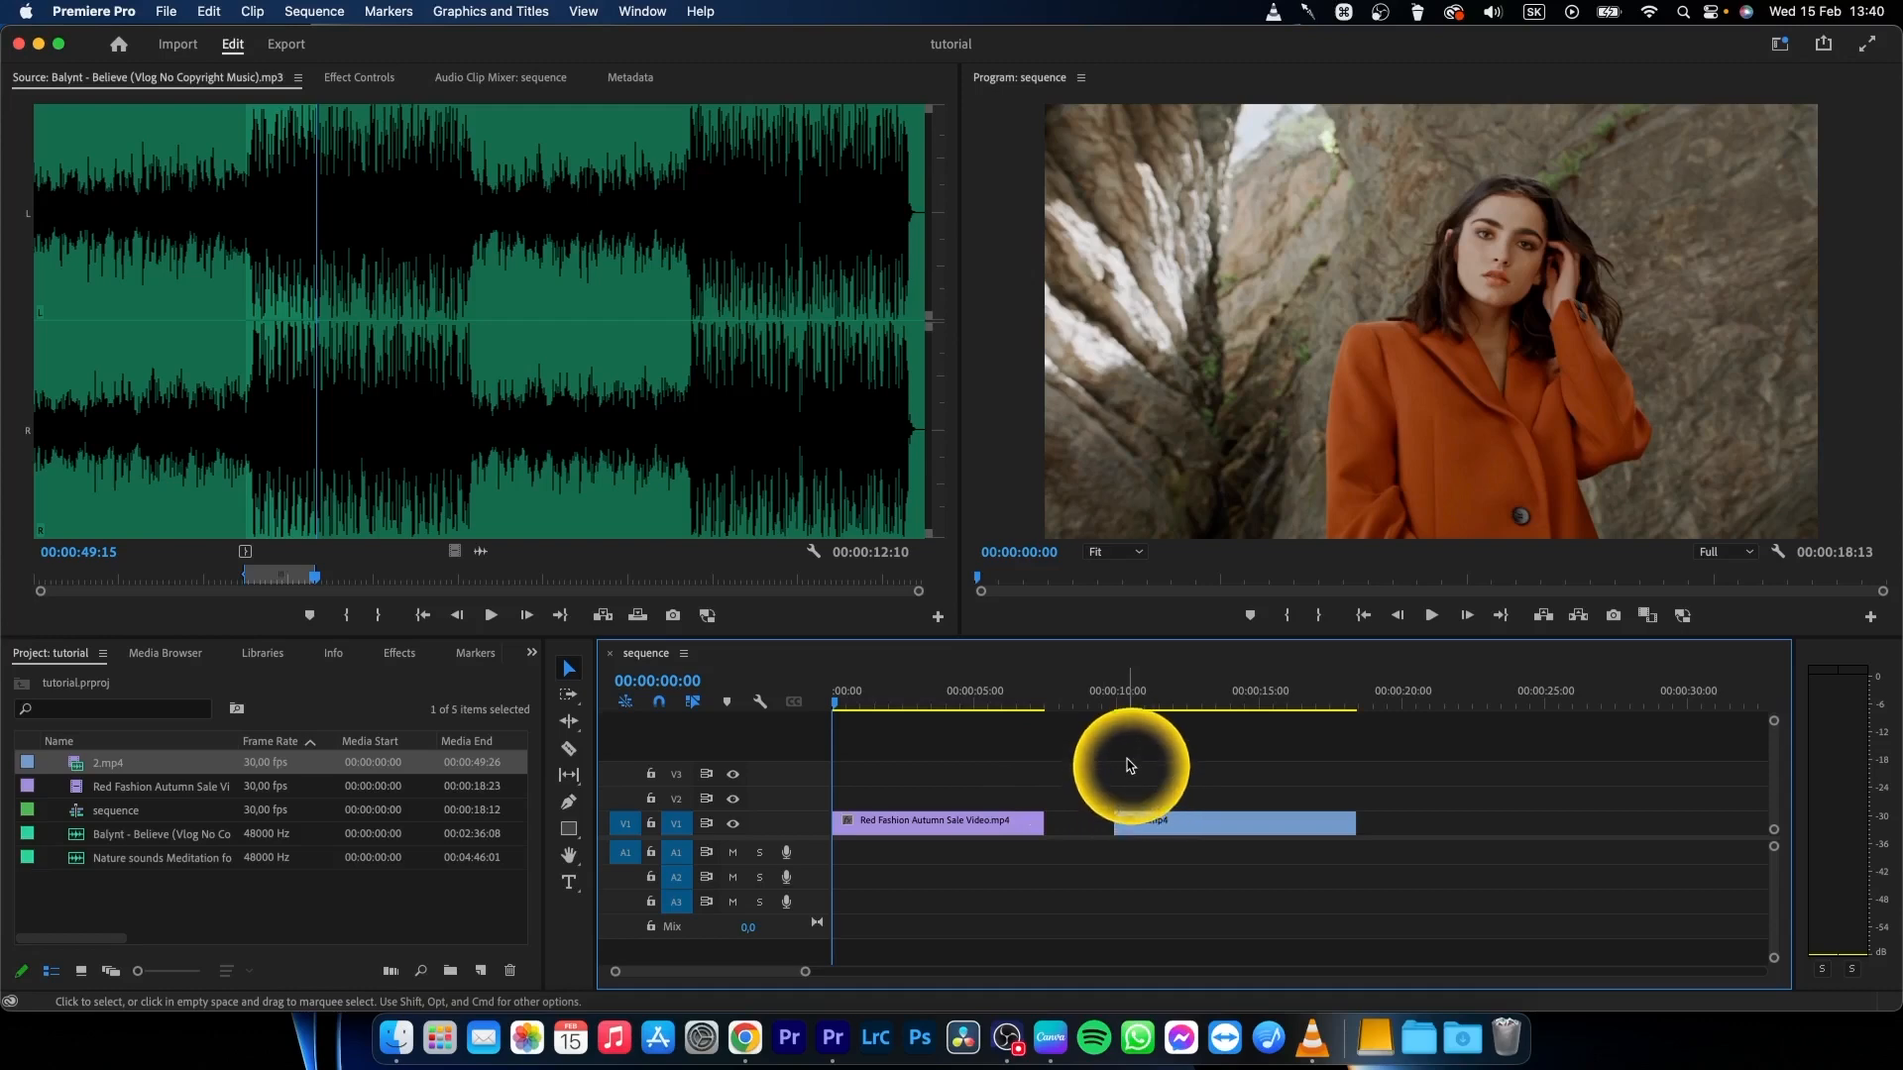
Step: Stack the 2.mp4 park clip on V2 above the Red Fashion clip at the sequence start
{"action": "left_click", "coordinate": [917, 700]}
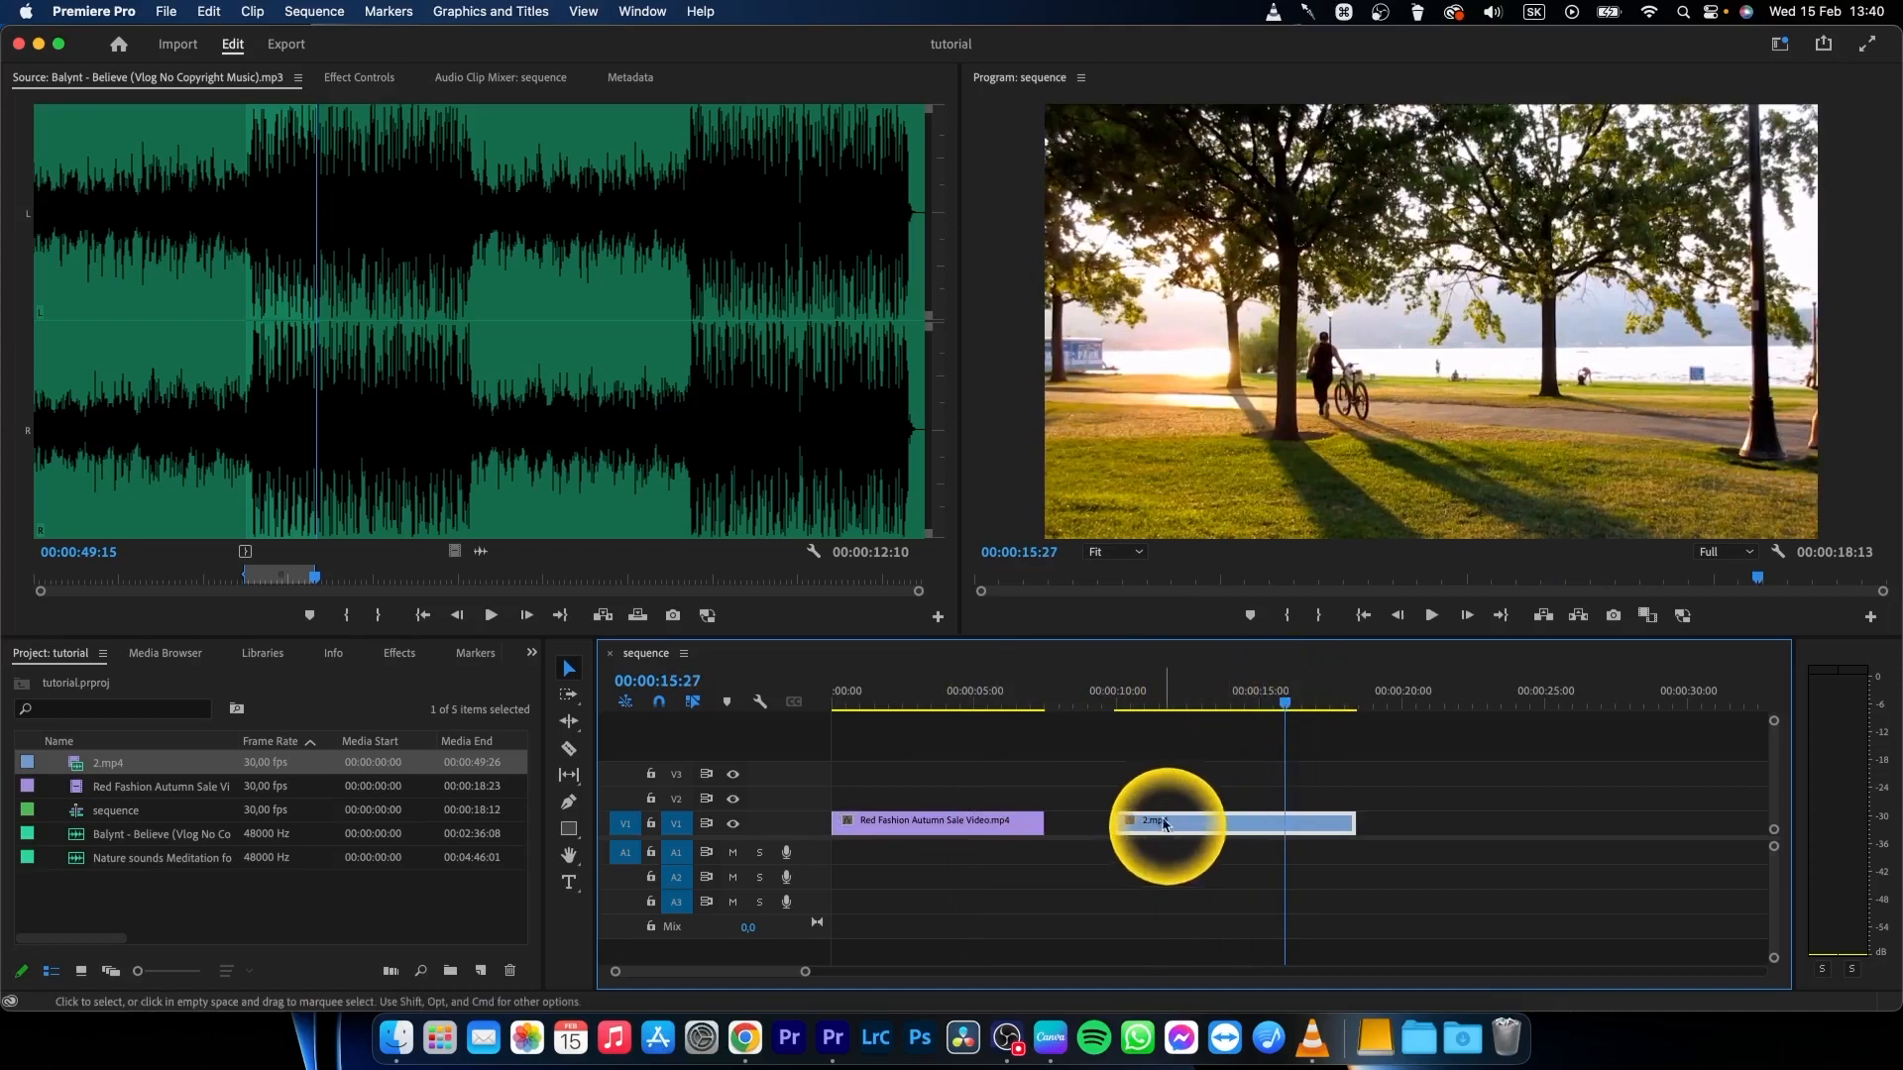
{"action": "left_click_drag", "start_coordinate": [1166, 823], "coordinate": [959, 801]}
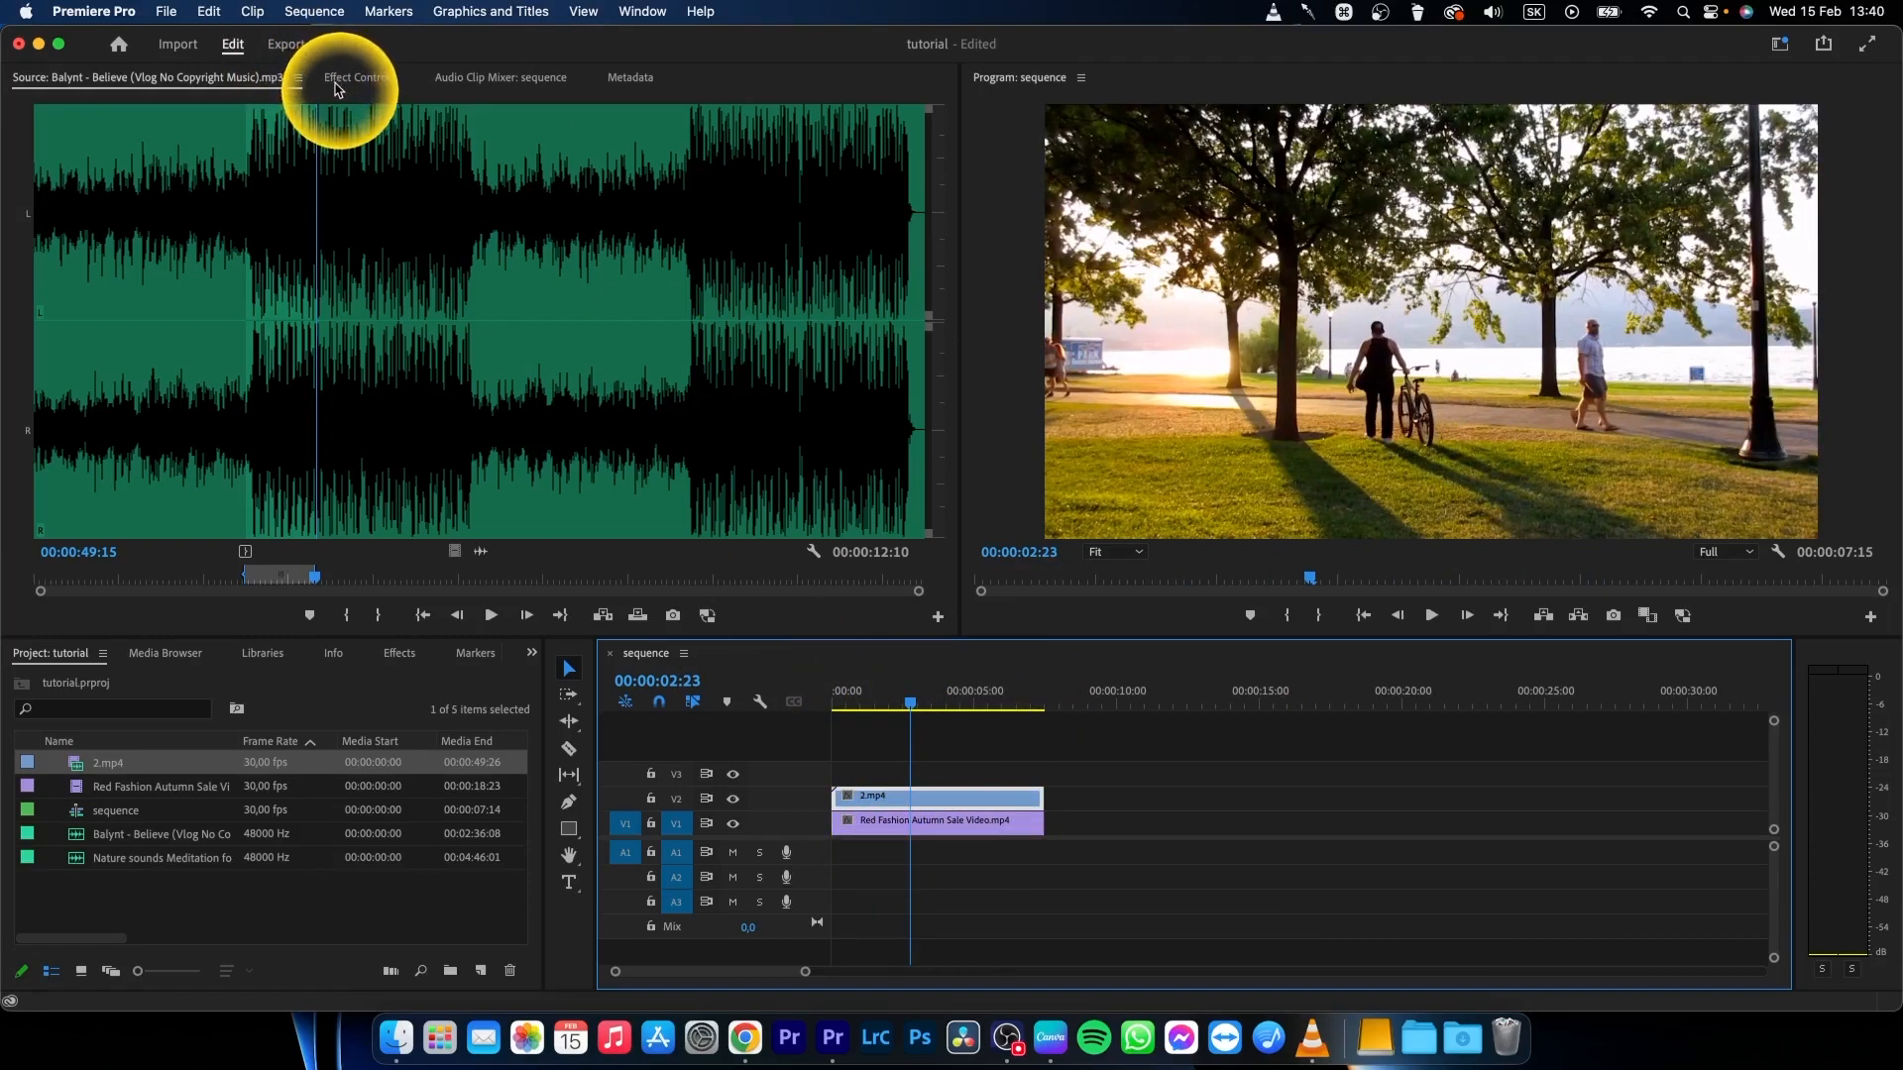
Step: Scale the park clip to 40 in Effect Controls so it shows as a small inset
{"action": "left_click", "coordinate": [906, 797]}
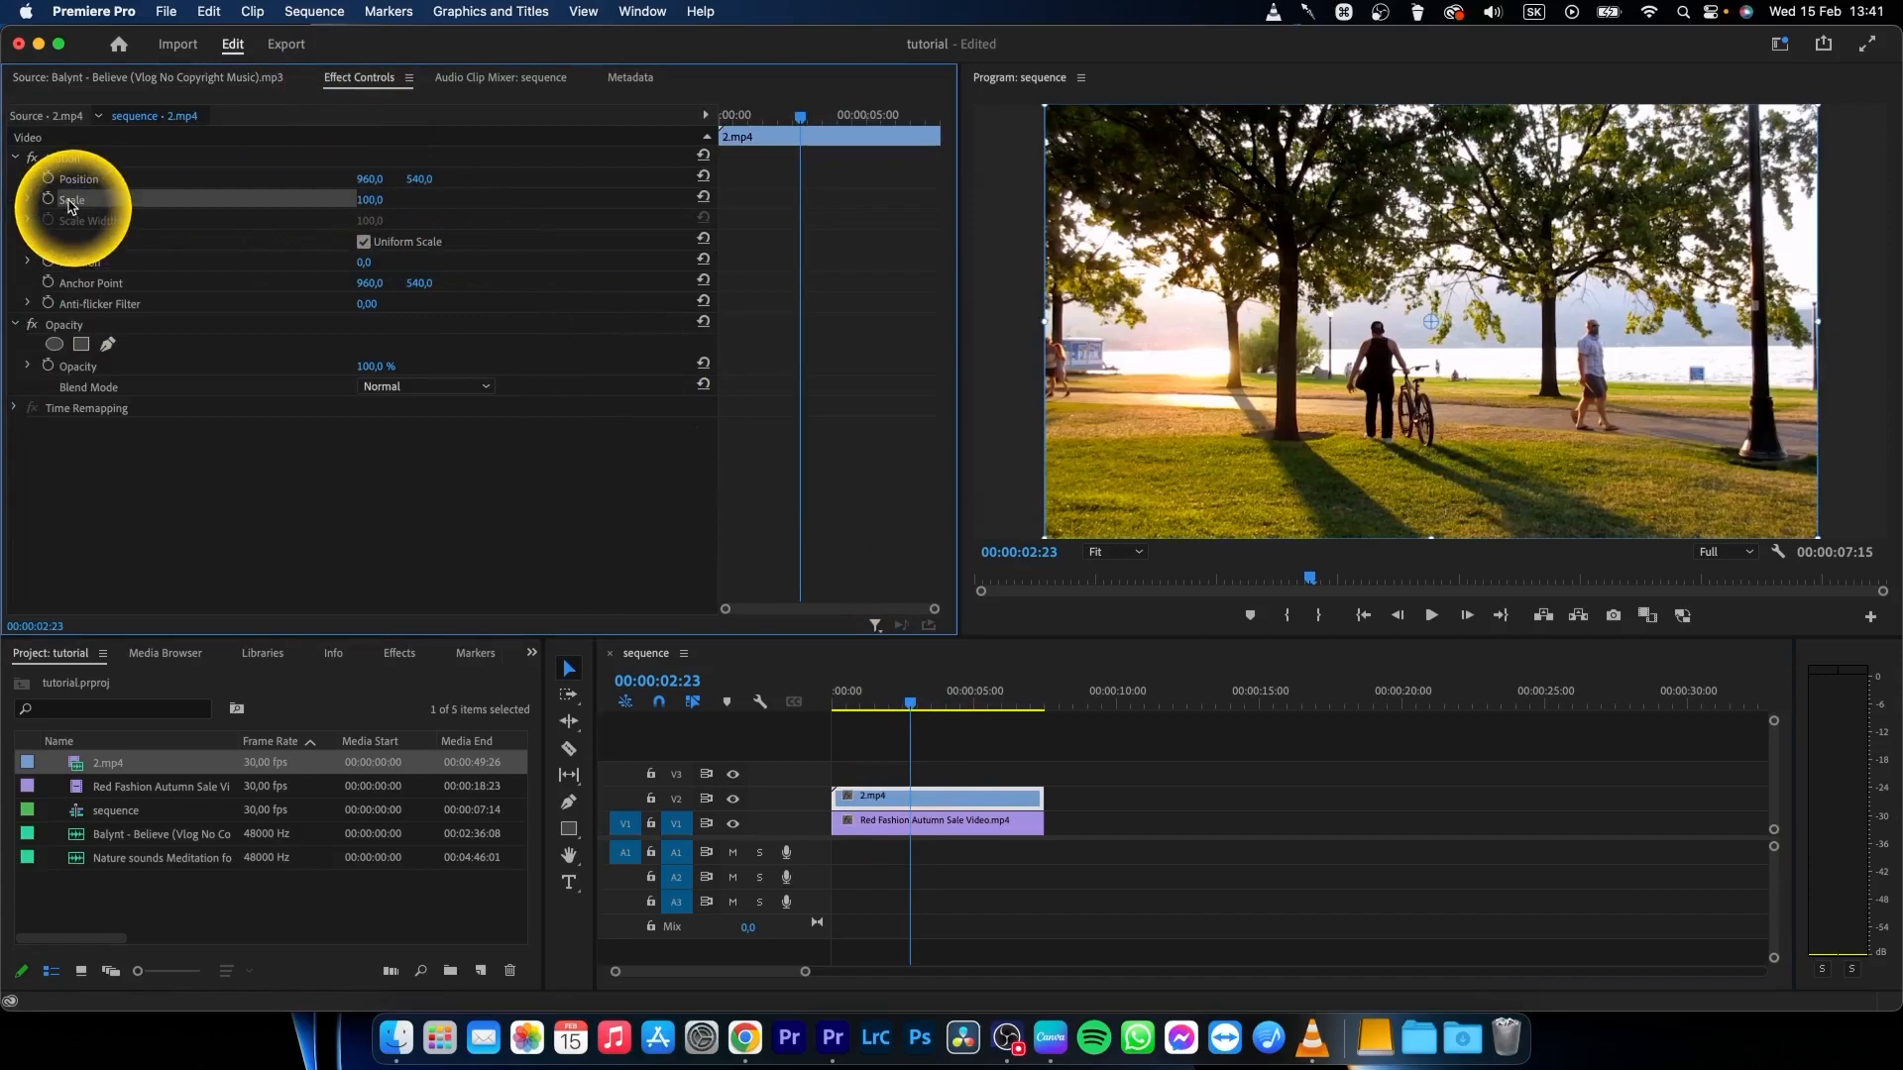
{"action": "mouse_move", "coordinate": [174, 212]}
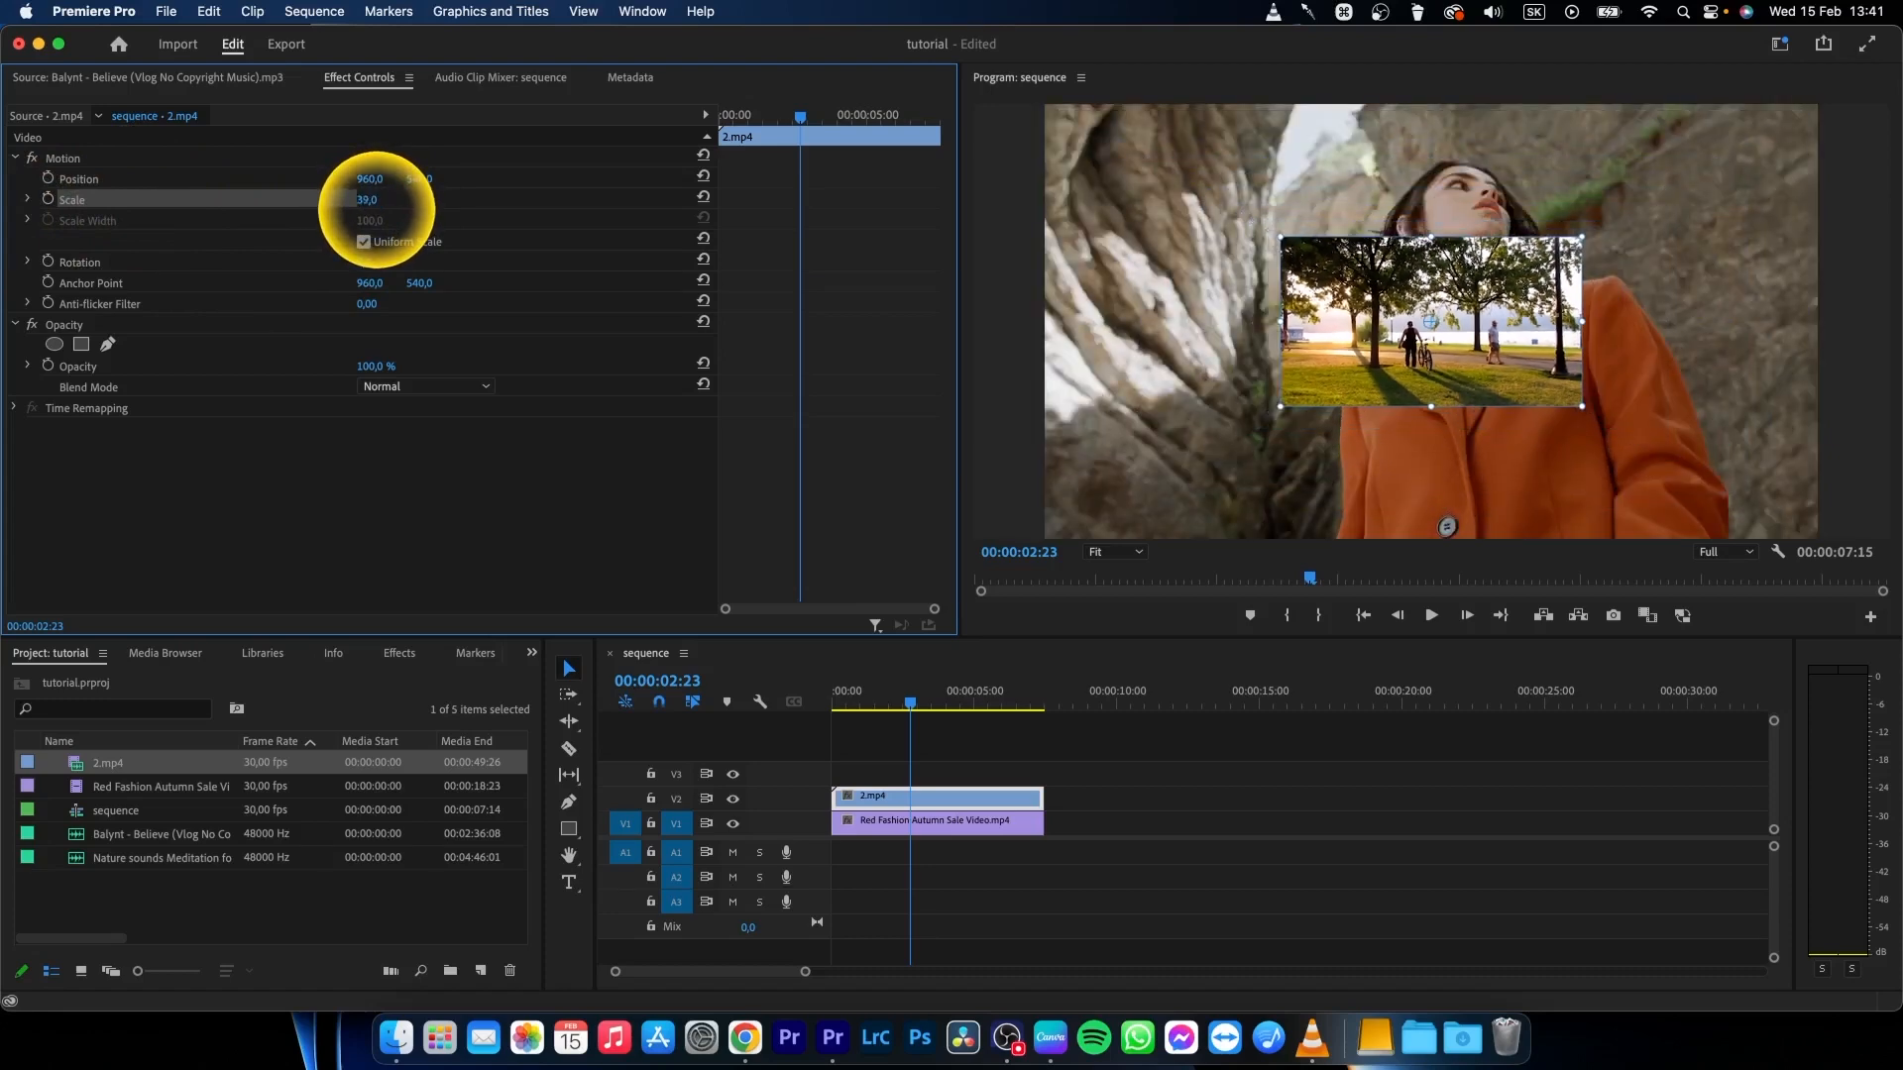
{"action": "left_click_drag", "start_coordinate": [367, 198], "coordinate": [367, 194]}
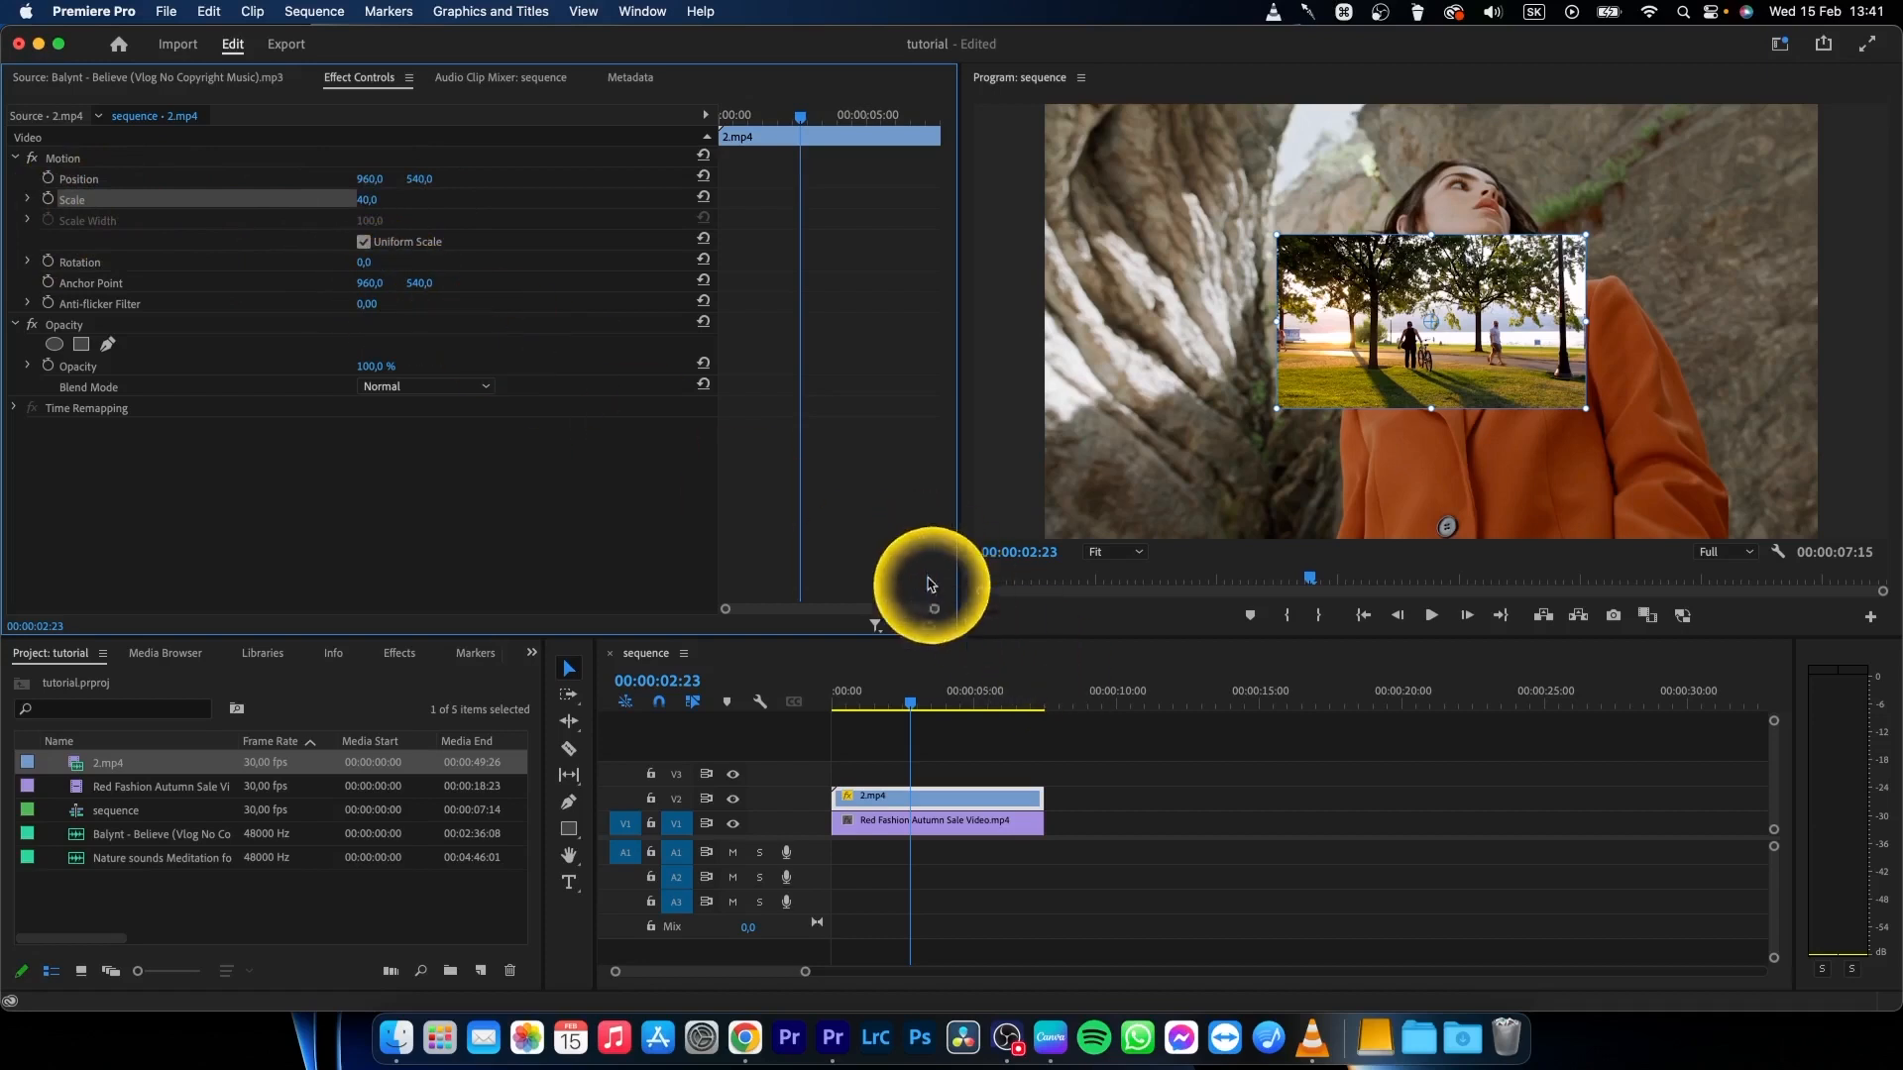
{"action": "mouse_move", "coordinate": [73, 182]}
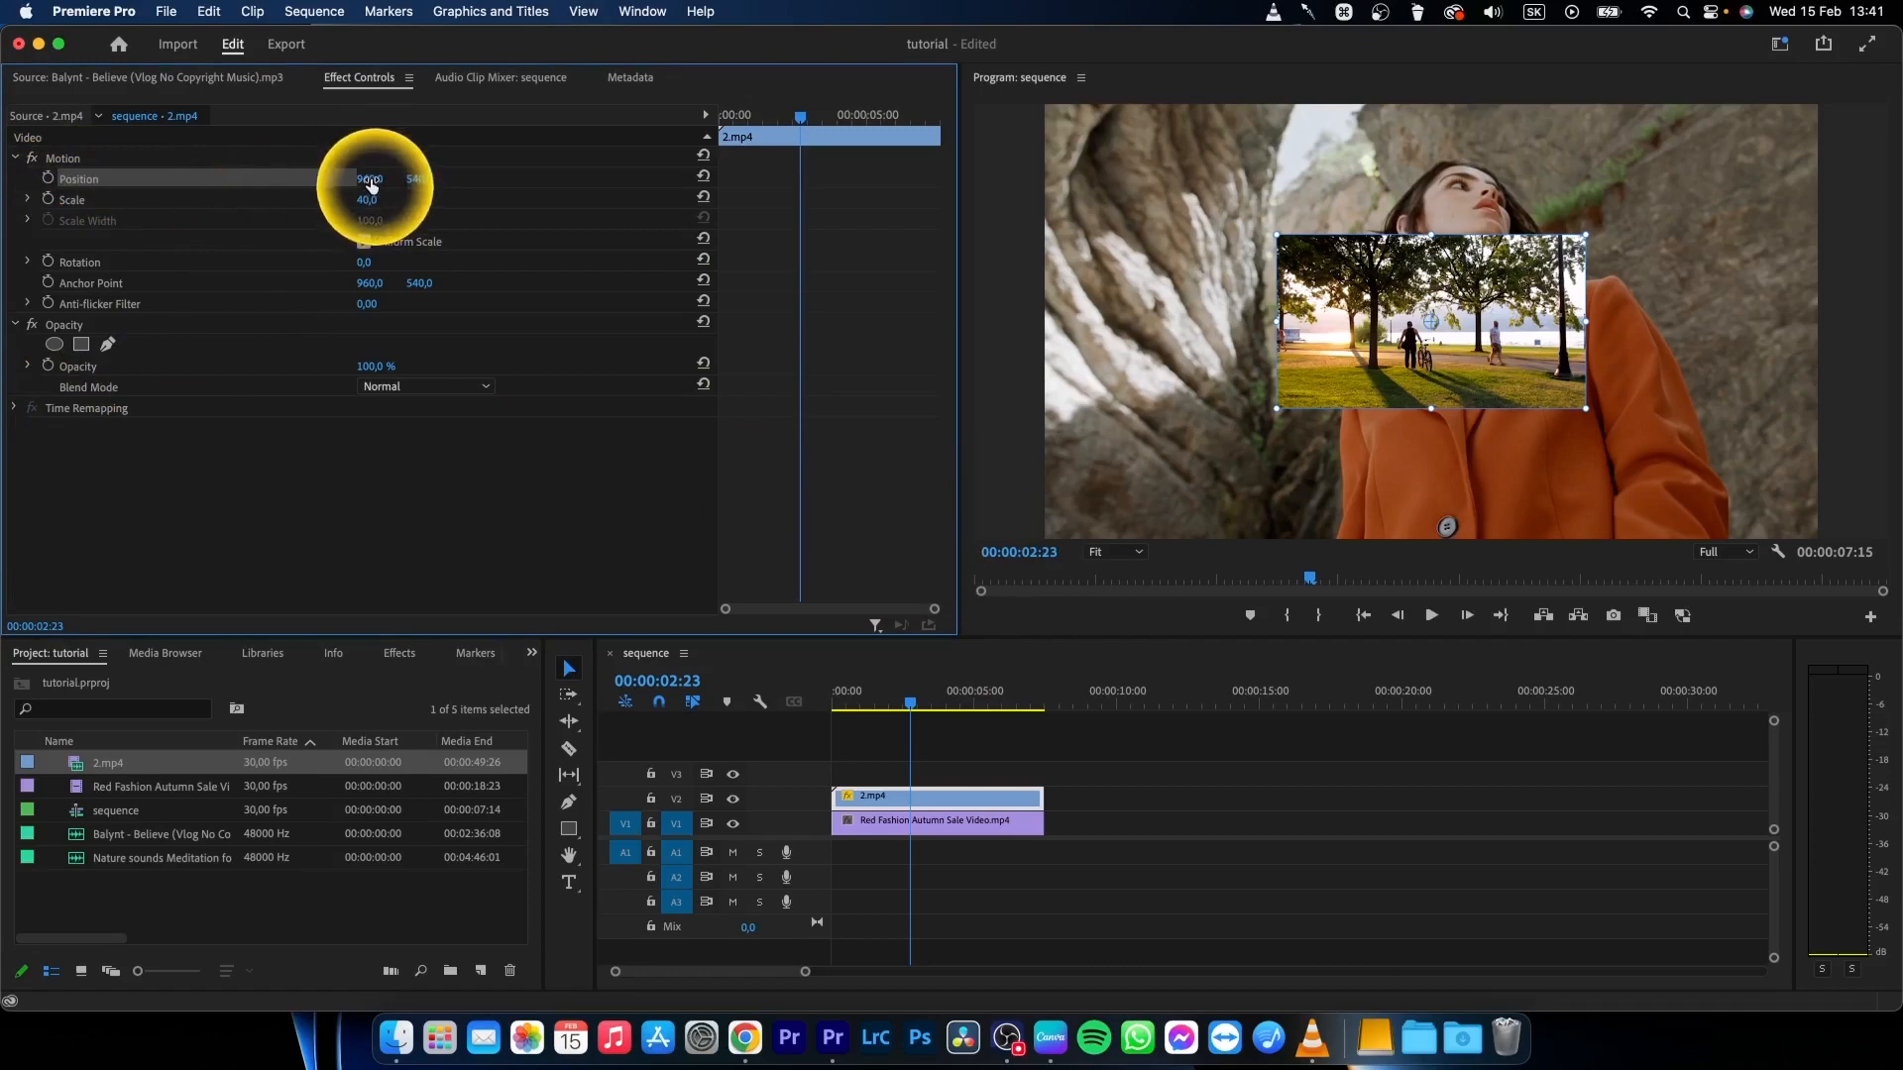
Step: Shift the park clip's position, then reset its Motion effect to defaults
{"action": "left_click_drag", "start_coordinate": [370, 179], "coordinate": [383, 178]}
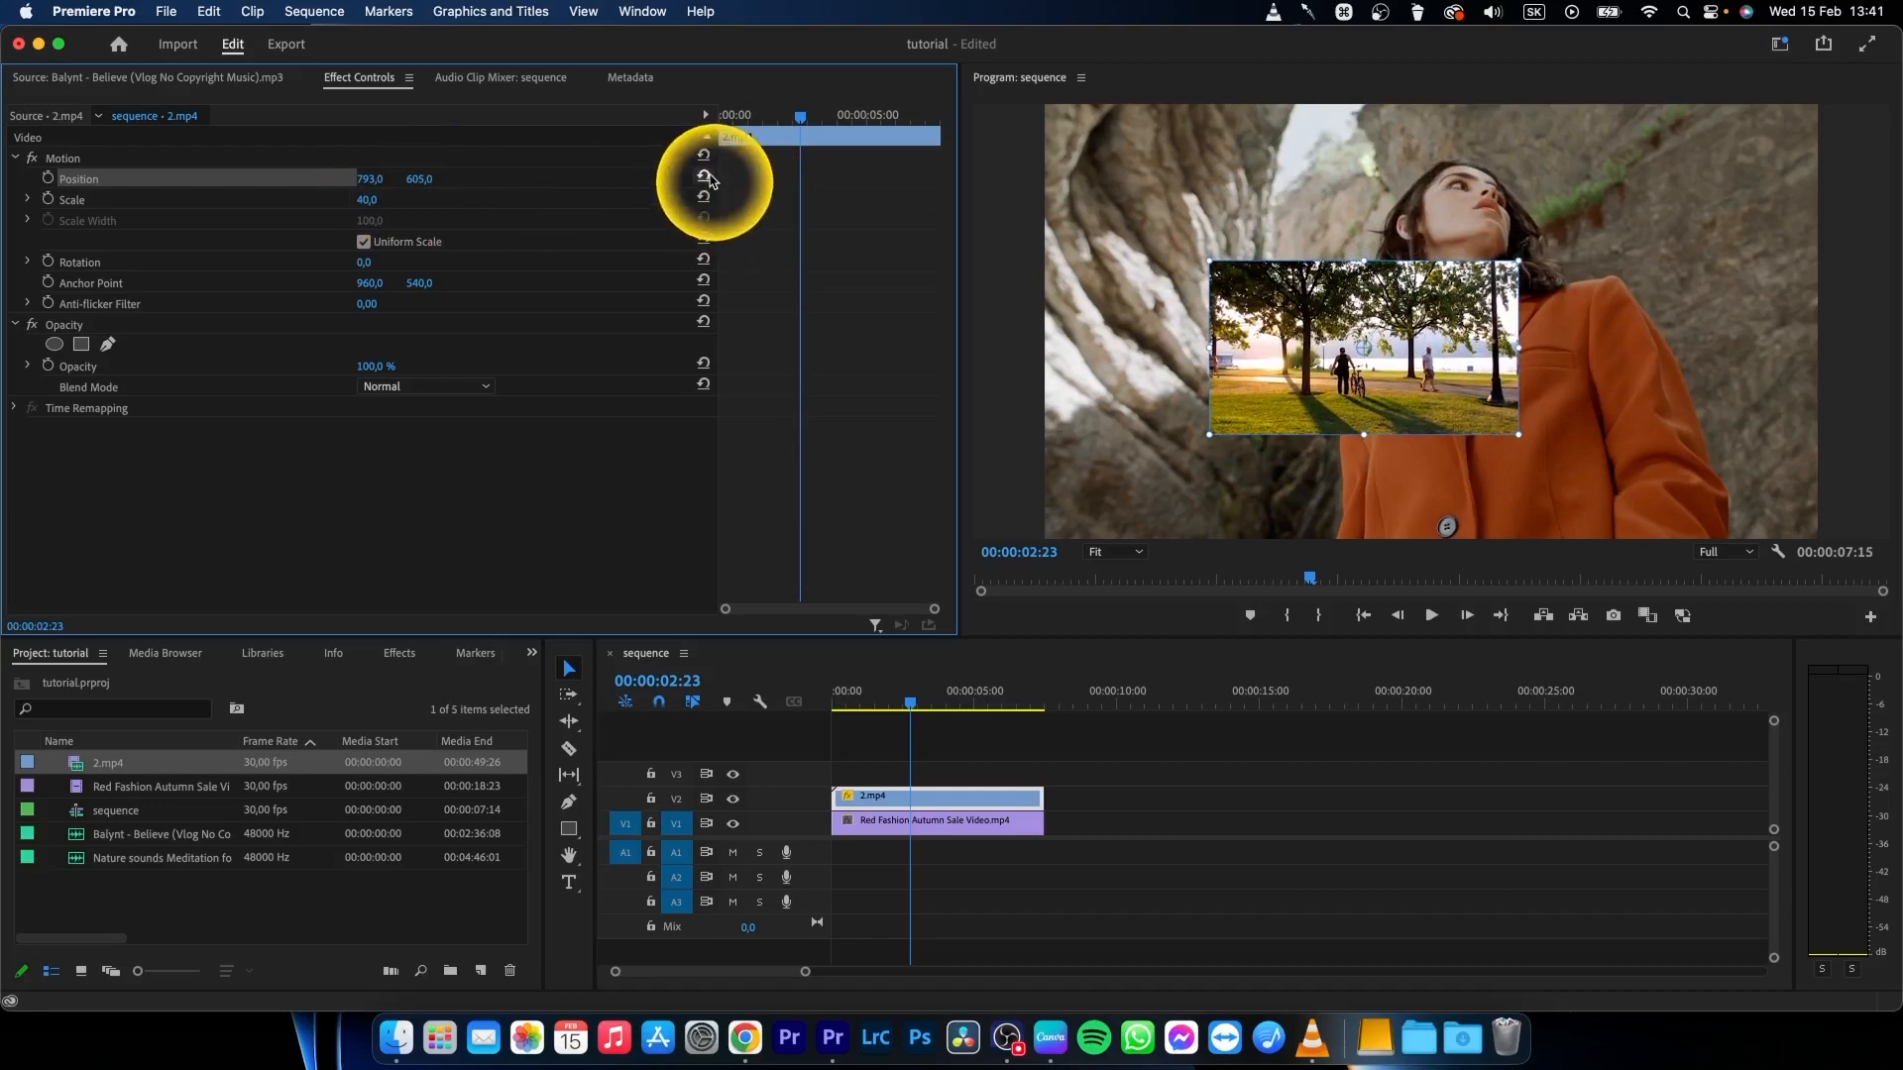
{"action": "left_click", "coordinate": [702, 179]}
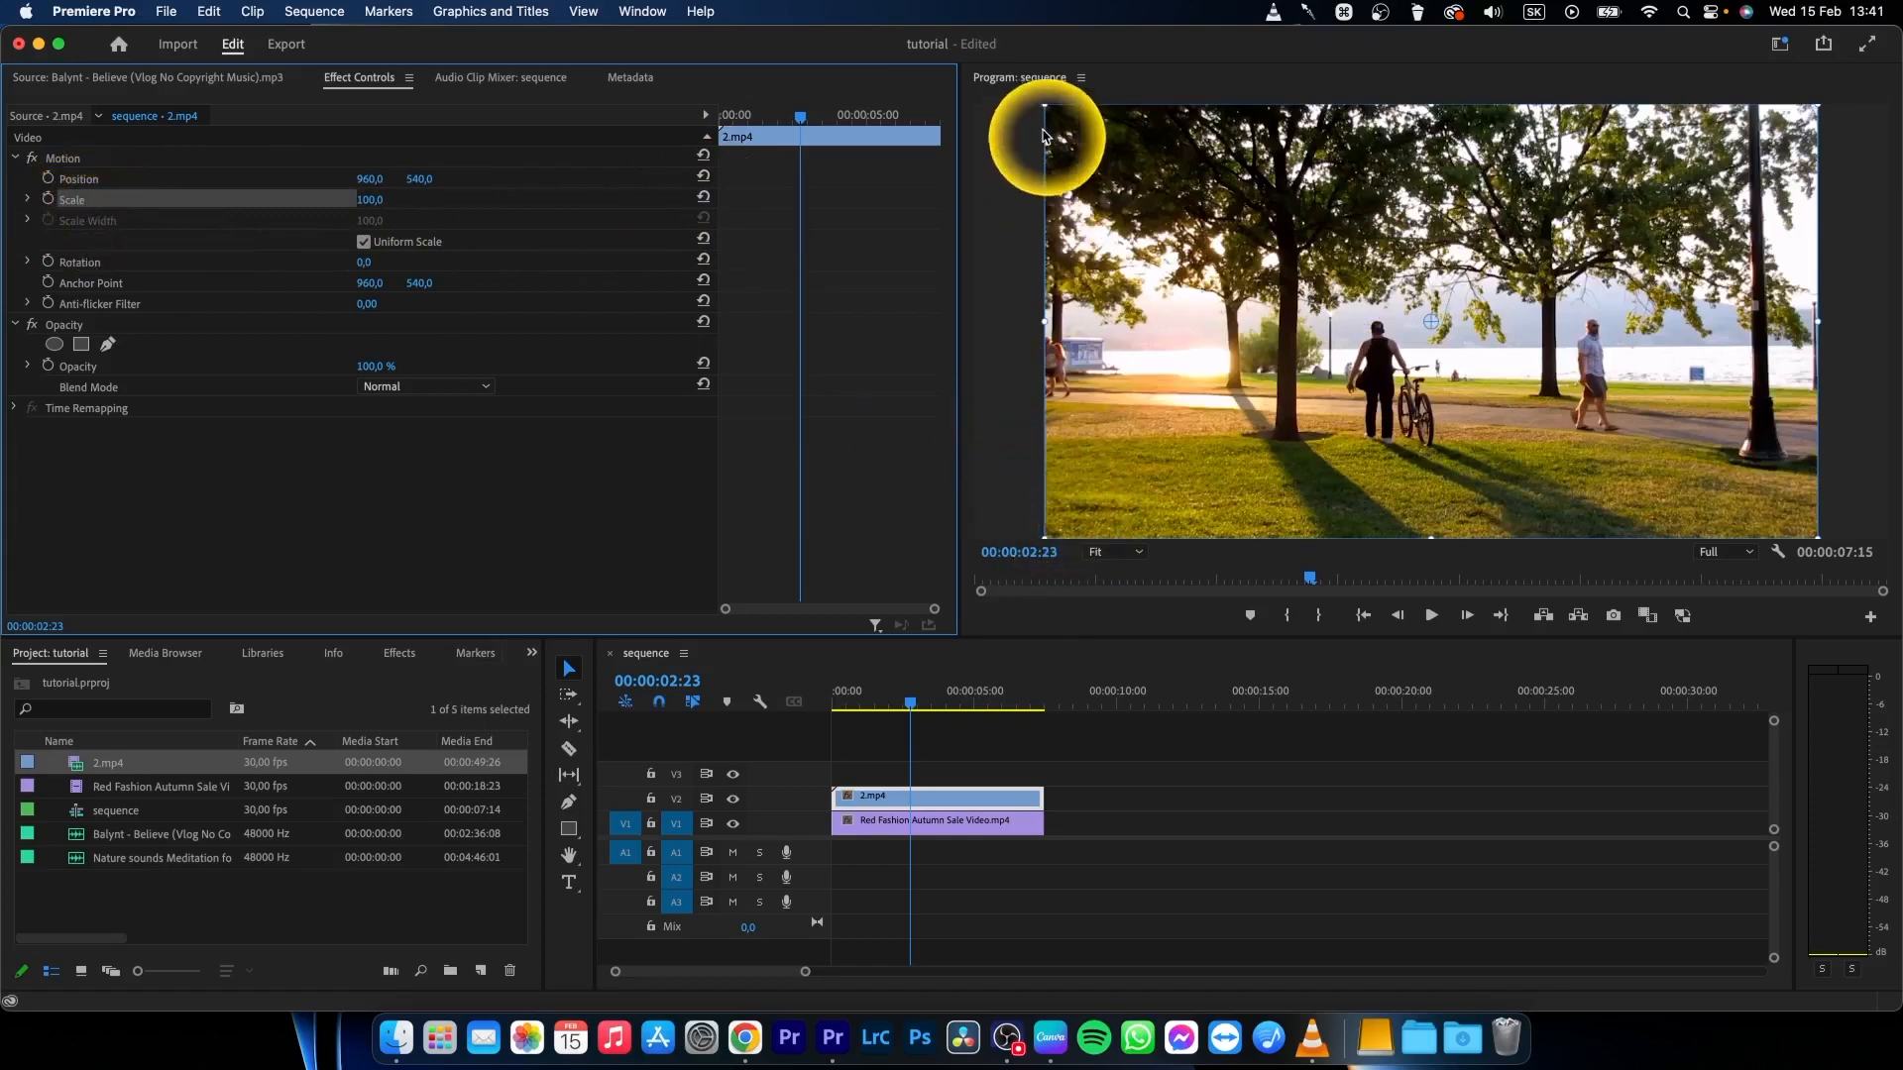
{"action": "mouse_move", "coordinate": [1041, 539]}
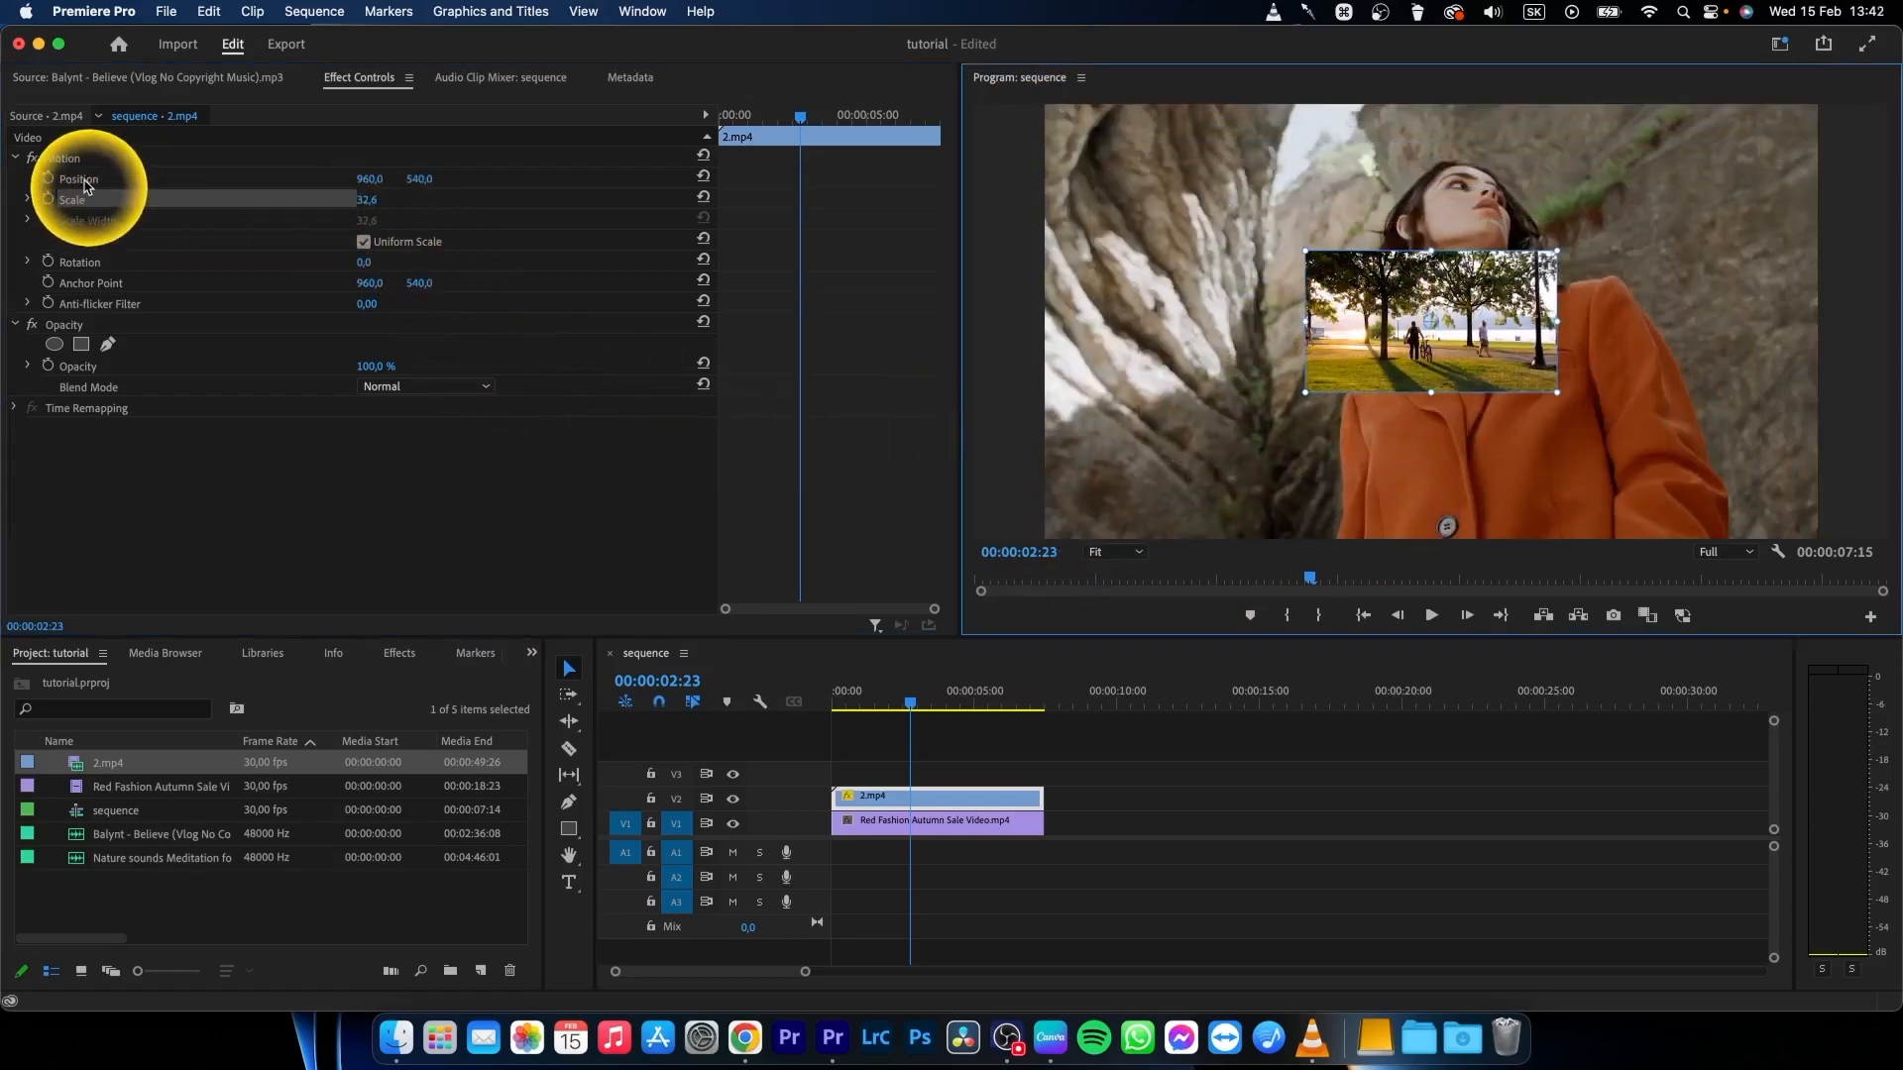
Step: Scale the park clip to about 32.6 at upper left, then select the Red Fashion clip
{"action": "left_click_drag", "start_coordinate": [1429, 317], "coordinate": [1225, 200]}
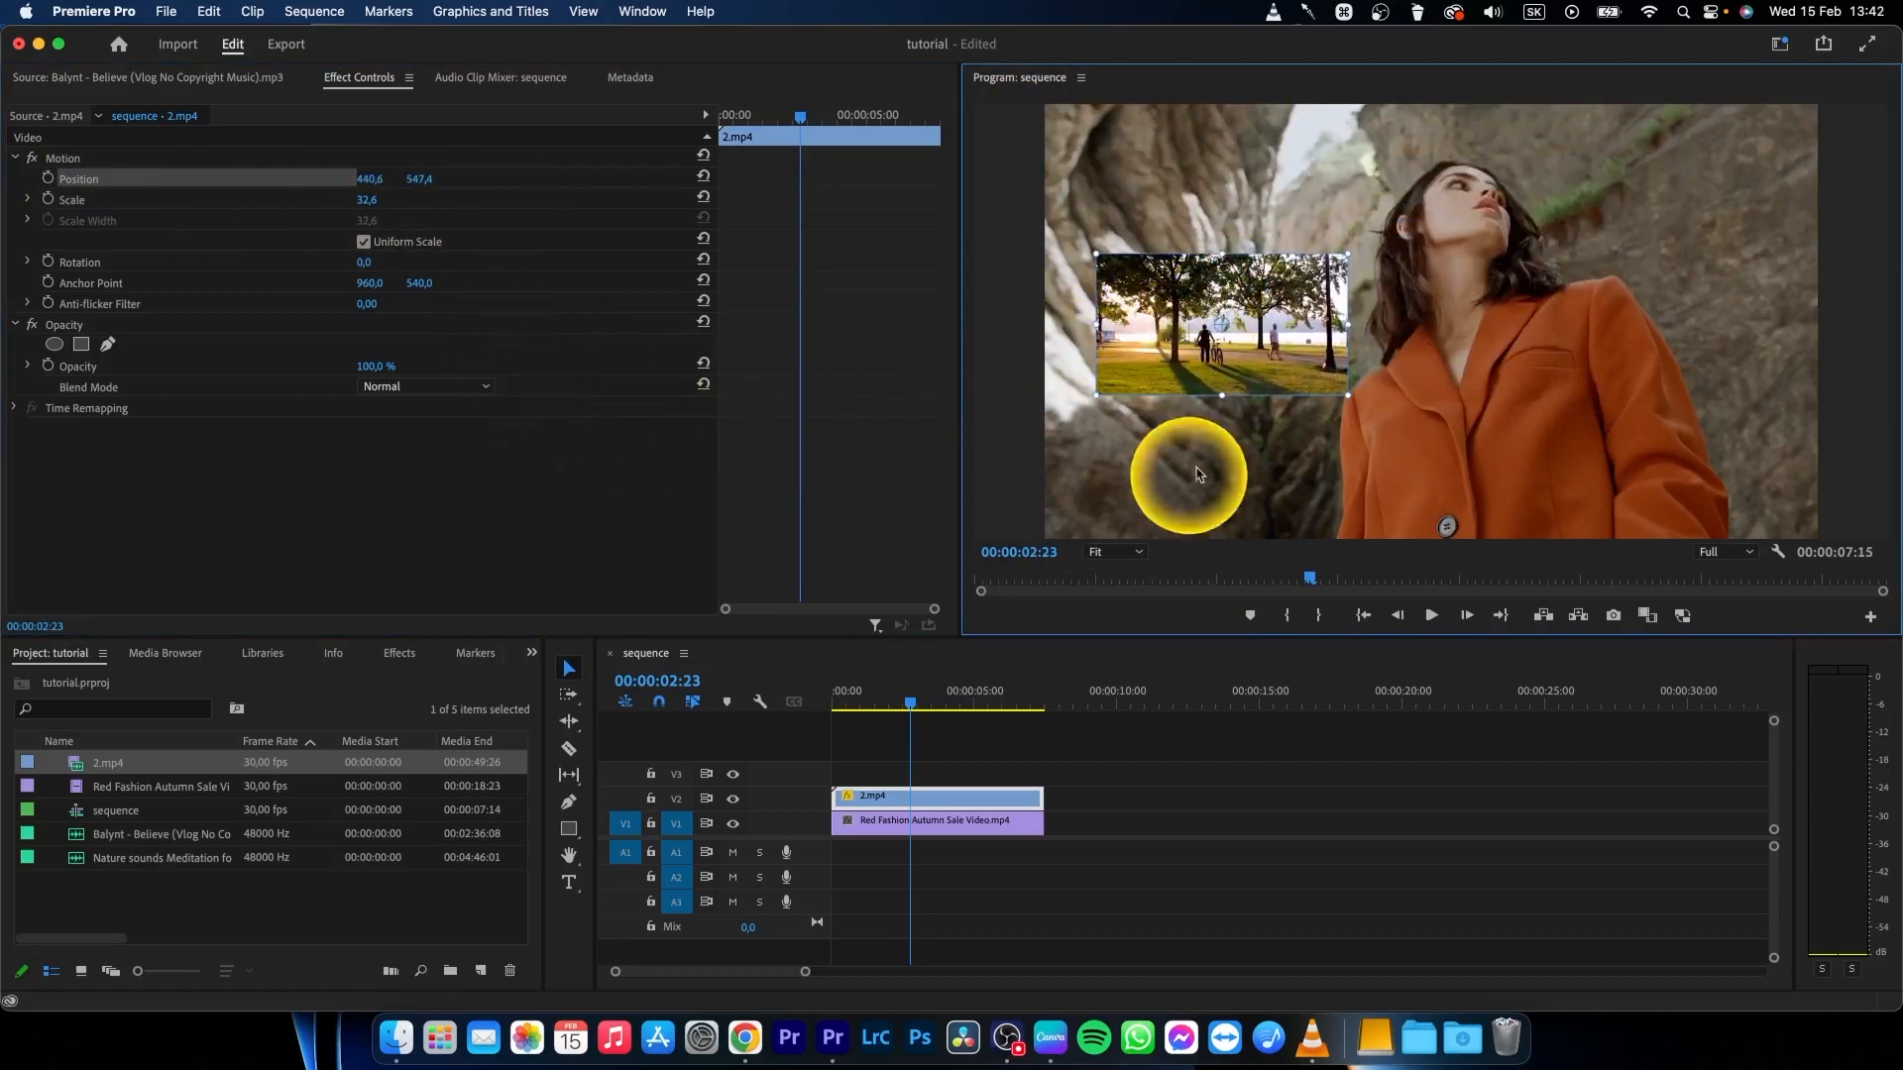
{"action": "left_click", "coordinate": [910, 820]}
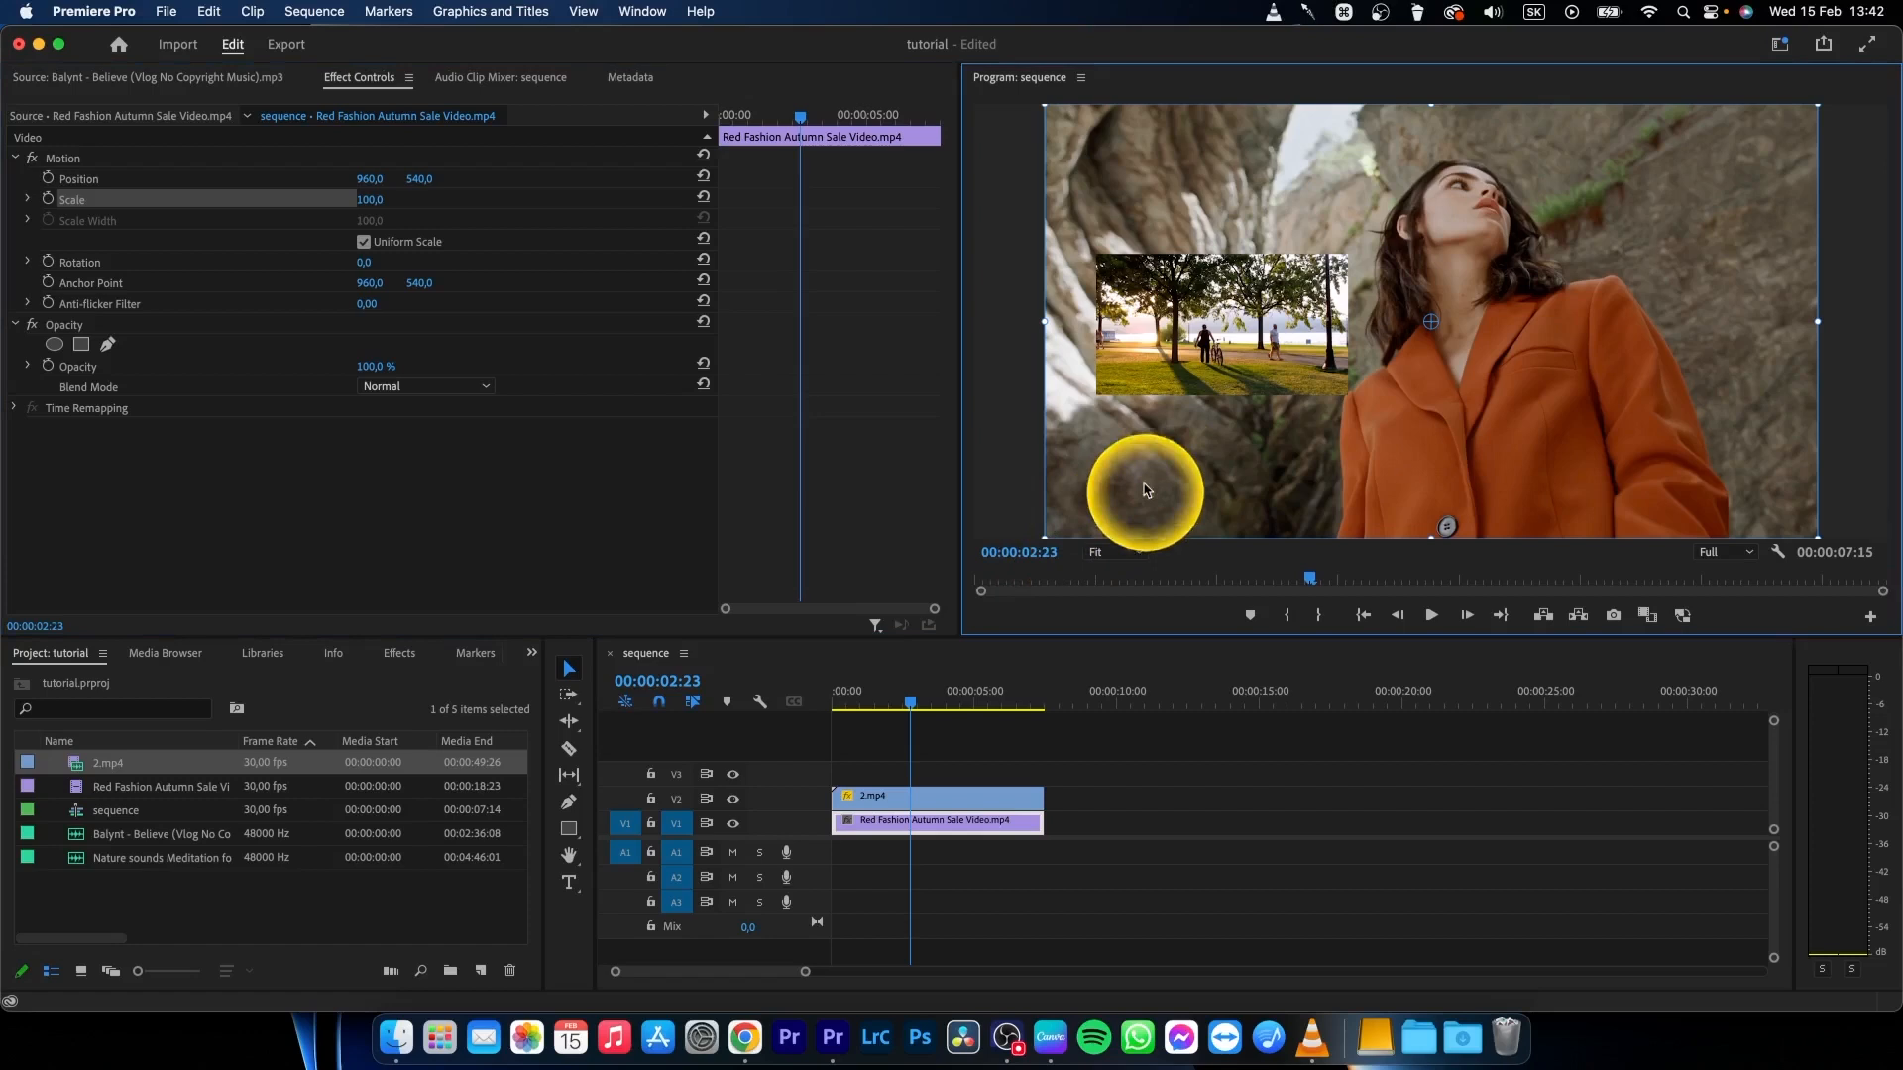
Step: Scale the Red Fashion clip to about 31.2 and place it on the right beside the park clip
{"action": "left_click_drag", "start_coordinate": [1141, 490], "coordinate": [1177, 473]}
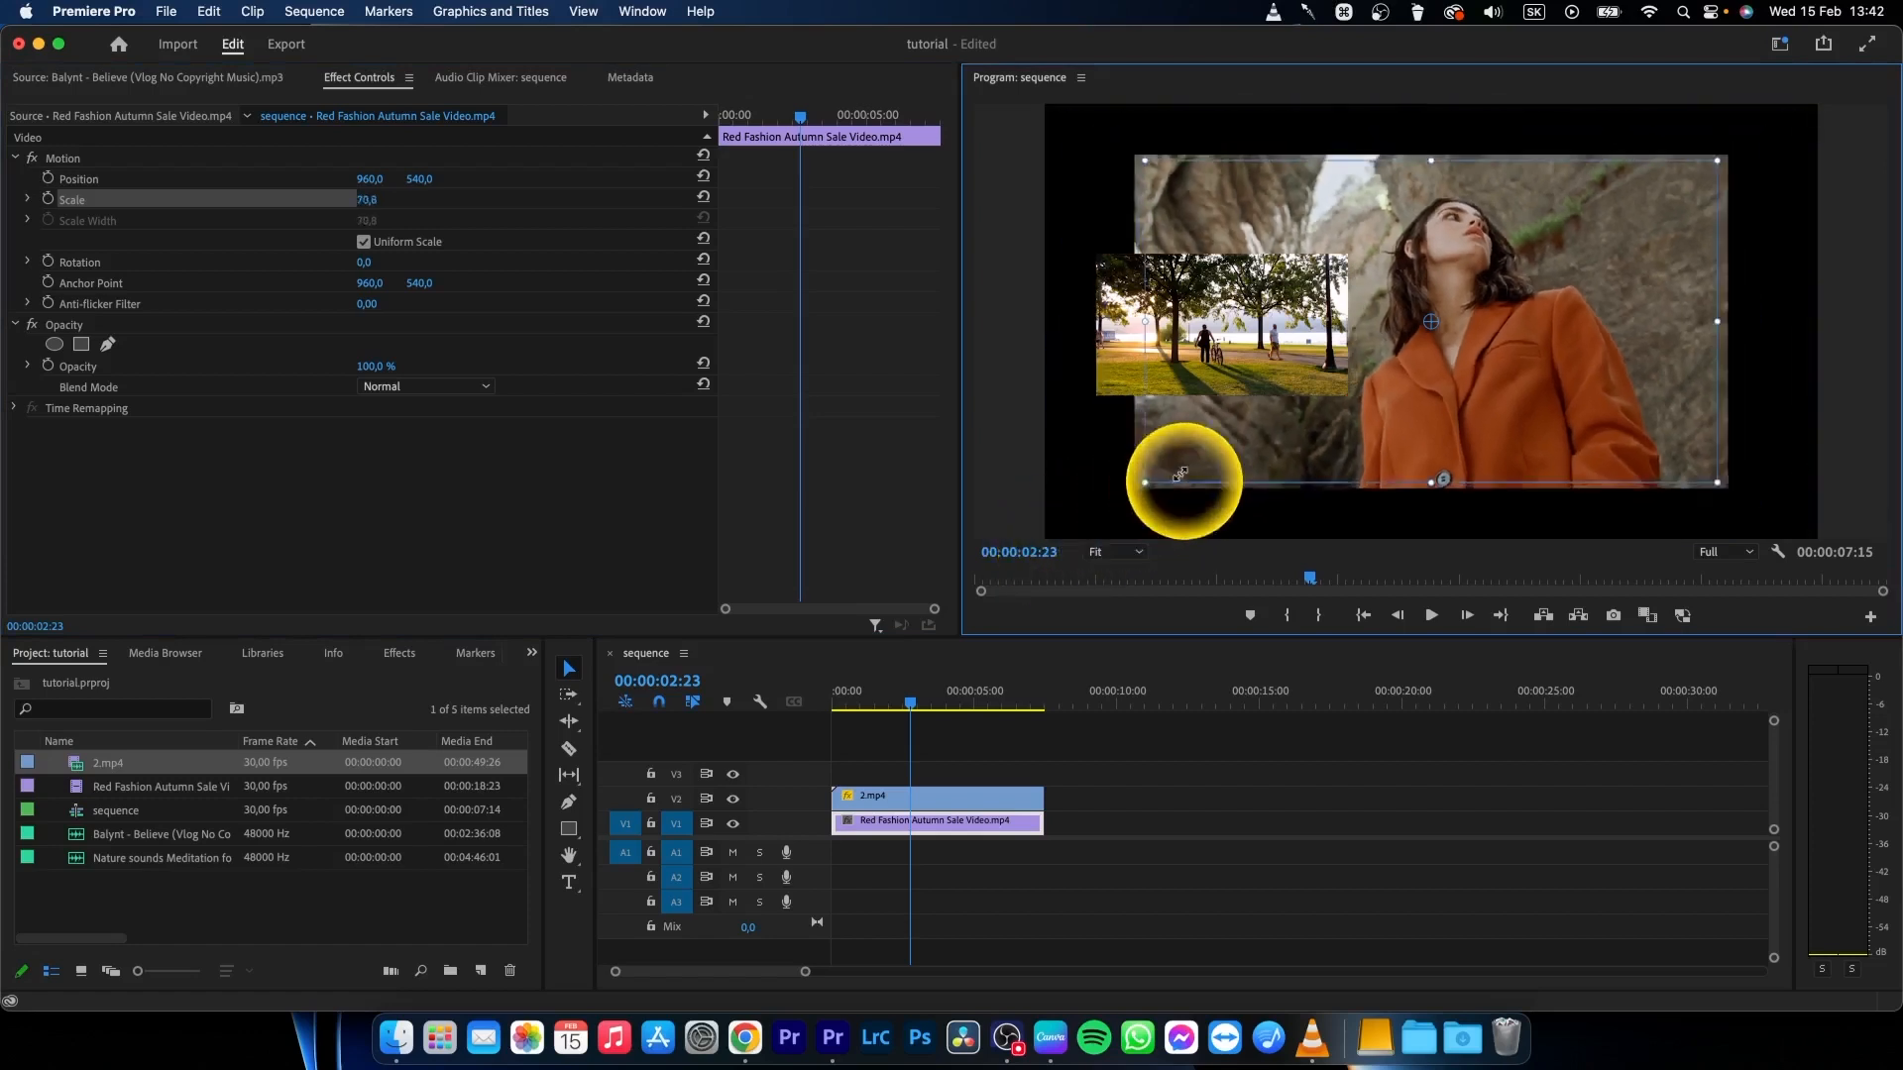
{"action": "left_click_drag", "start_coordinate": [1183, 473], "coordinate": [1389, 353]}
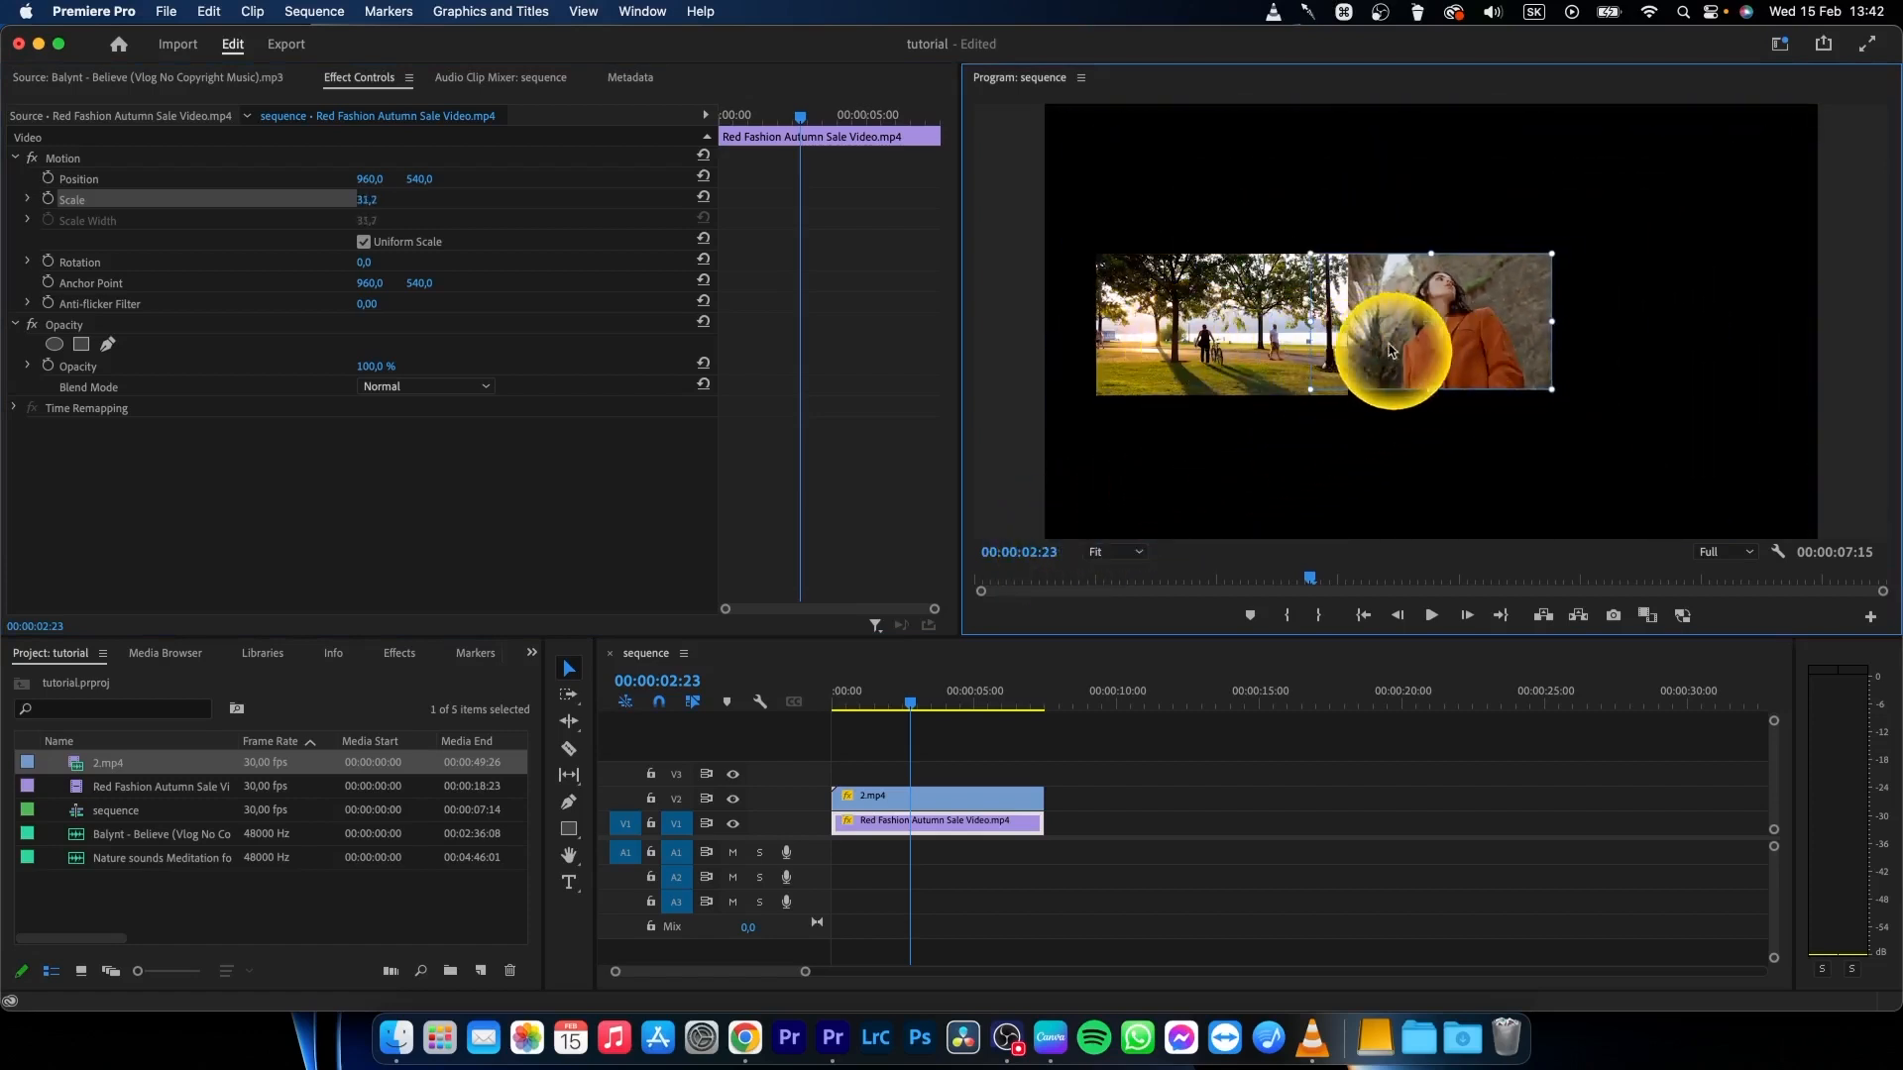
{"action": "left_click_drag", "start_coordinate": [1389, 349], "coordinate": [1601, 352]}
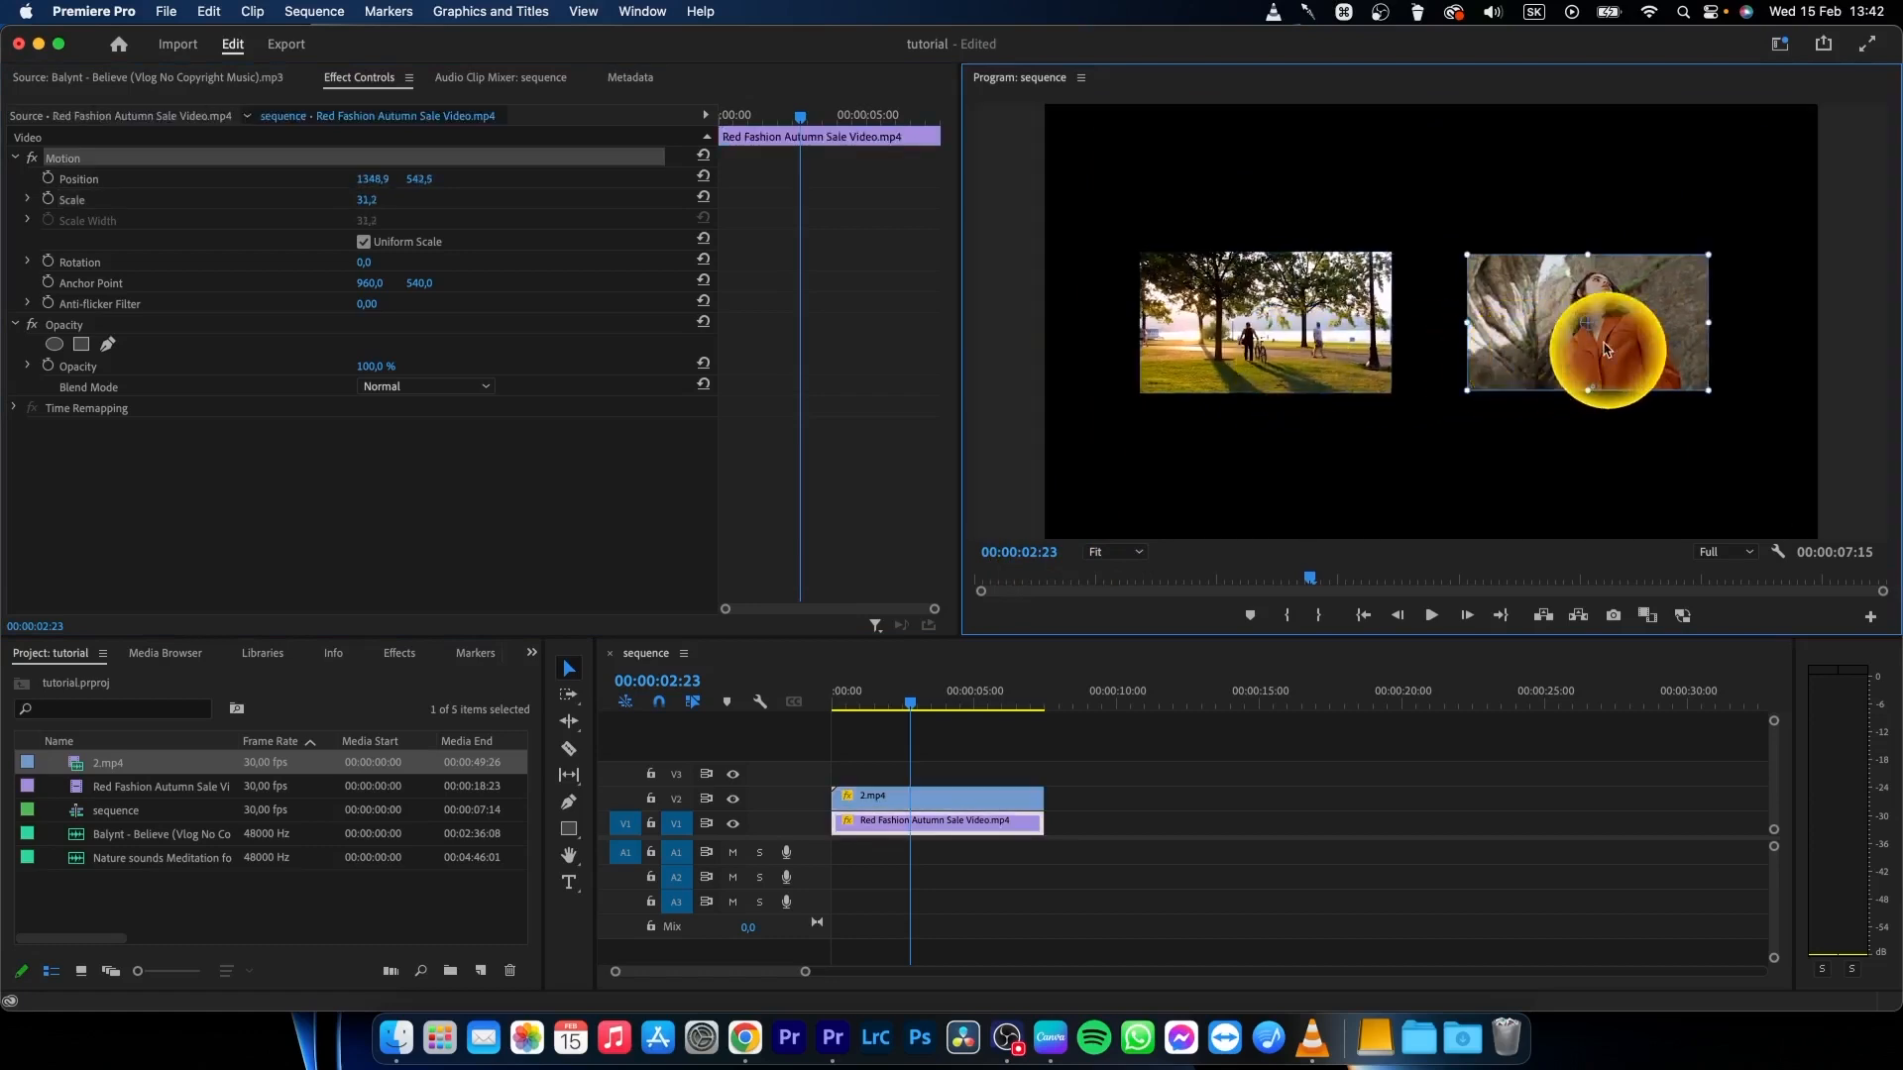
{"action": "left_click_drag", "start_coordinate": [1602, 349], "coordinate": [1462, 274]}
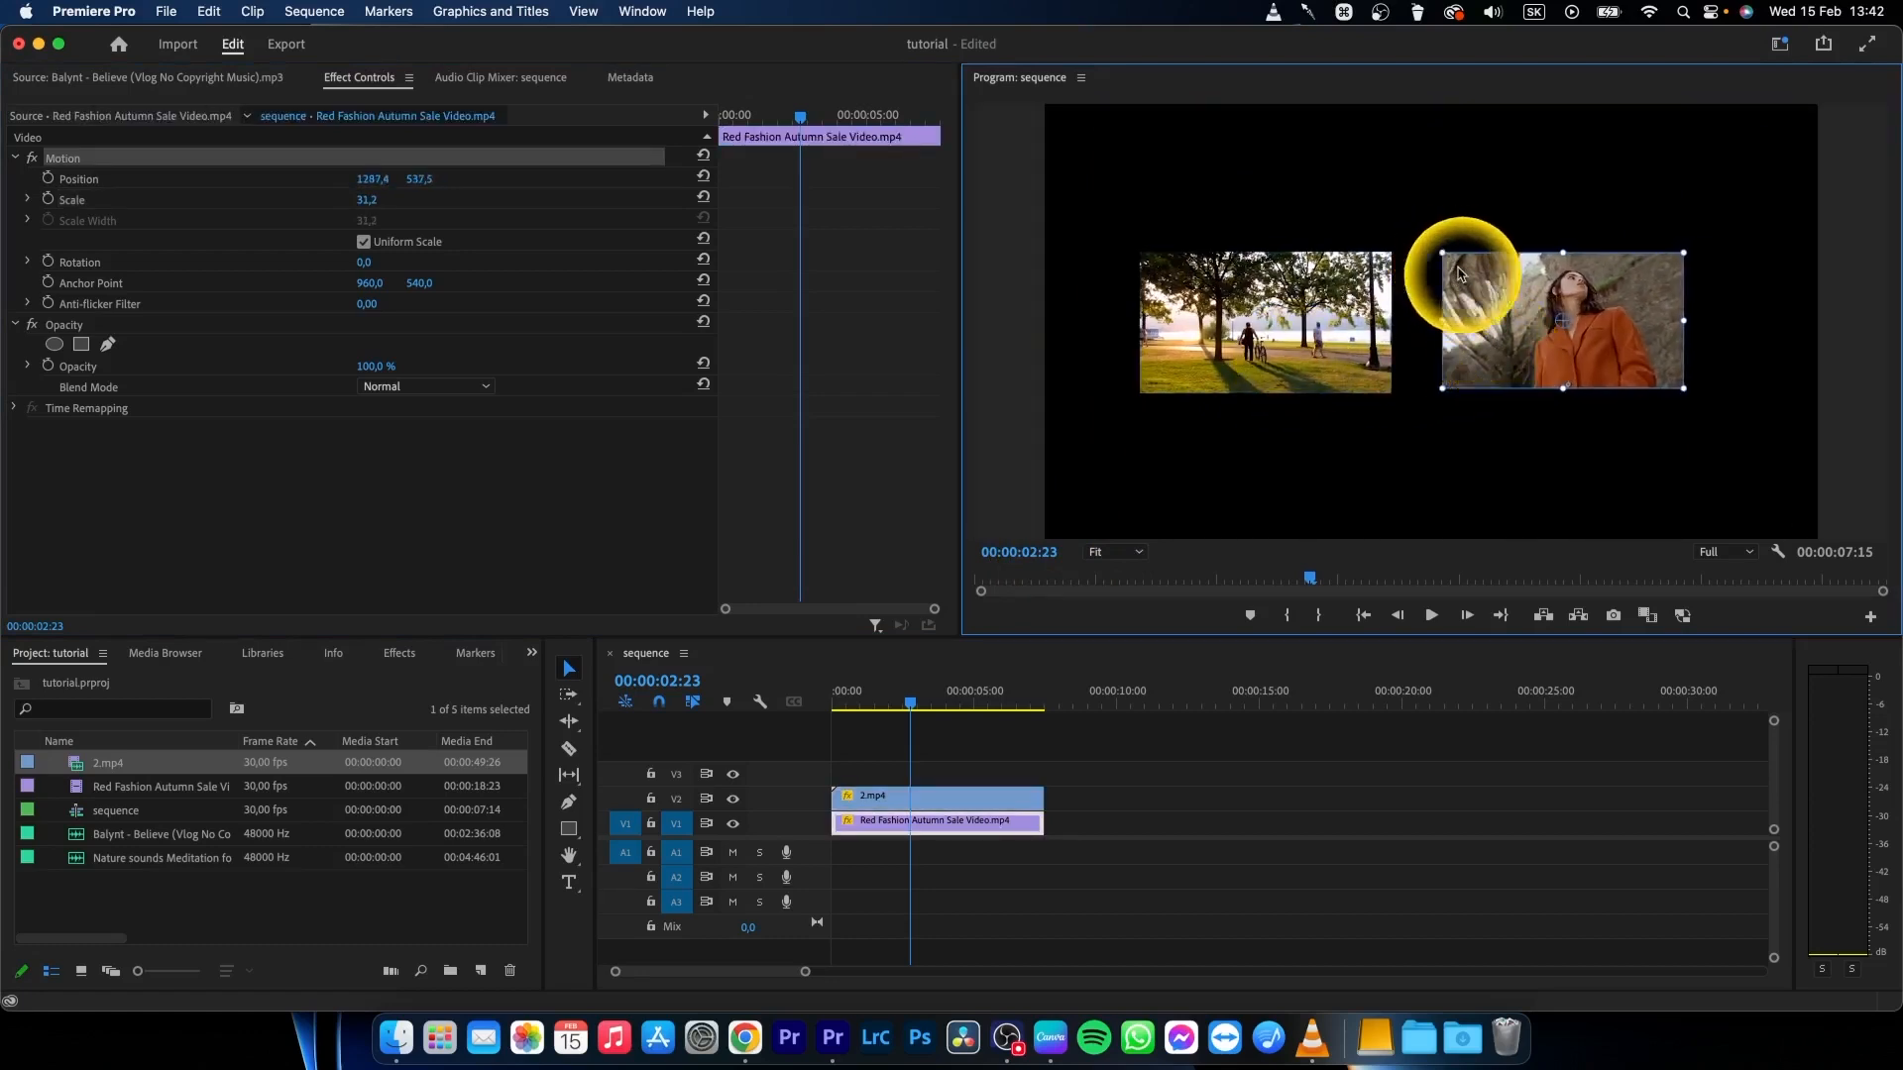
{"action": "left_click_drag", "start_coordinate": [1462, 273], "coordinate": [1657, 394]}
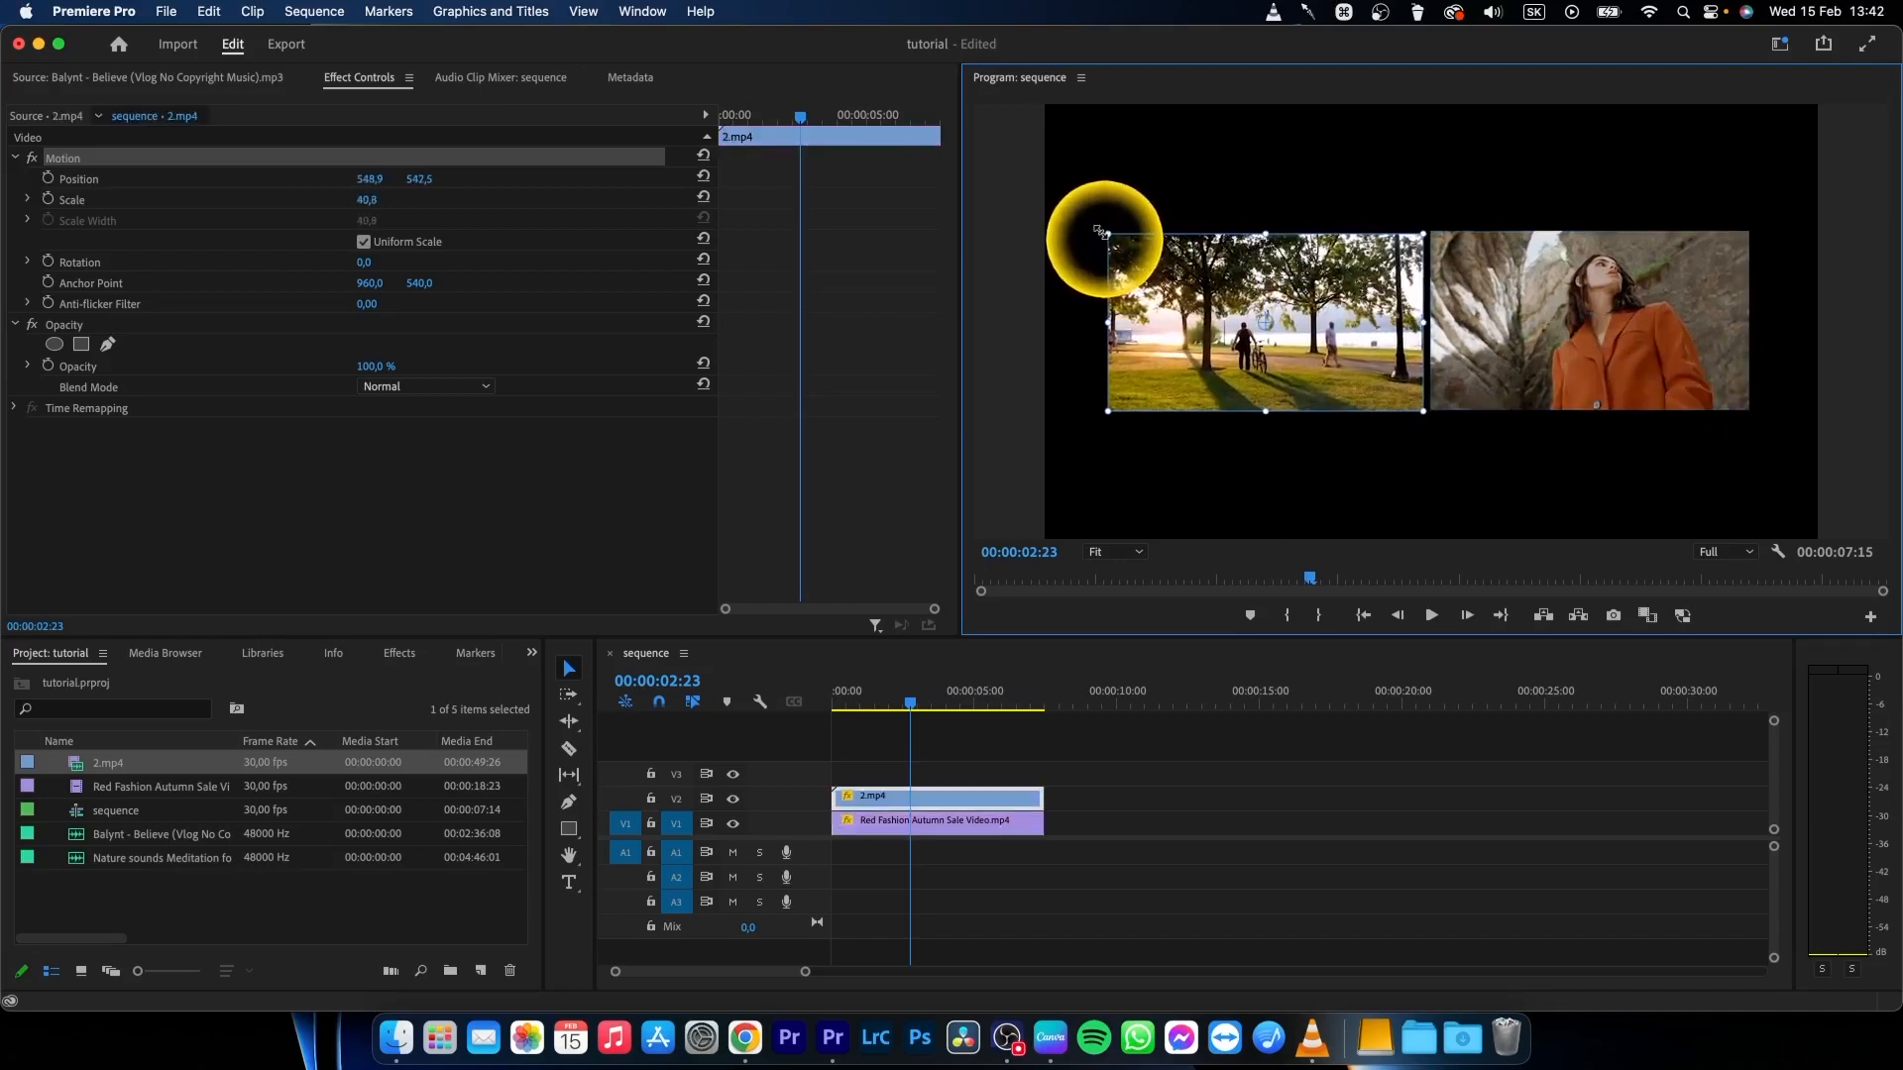
Step: Align the park clip level with the woman clip and play the side-by-side sequence
{"action": "left_click_drag", "start_coordinate": [1102, 230], "coordinate": [1022, 228]}
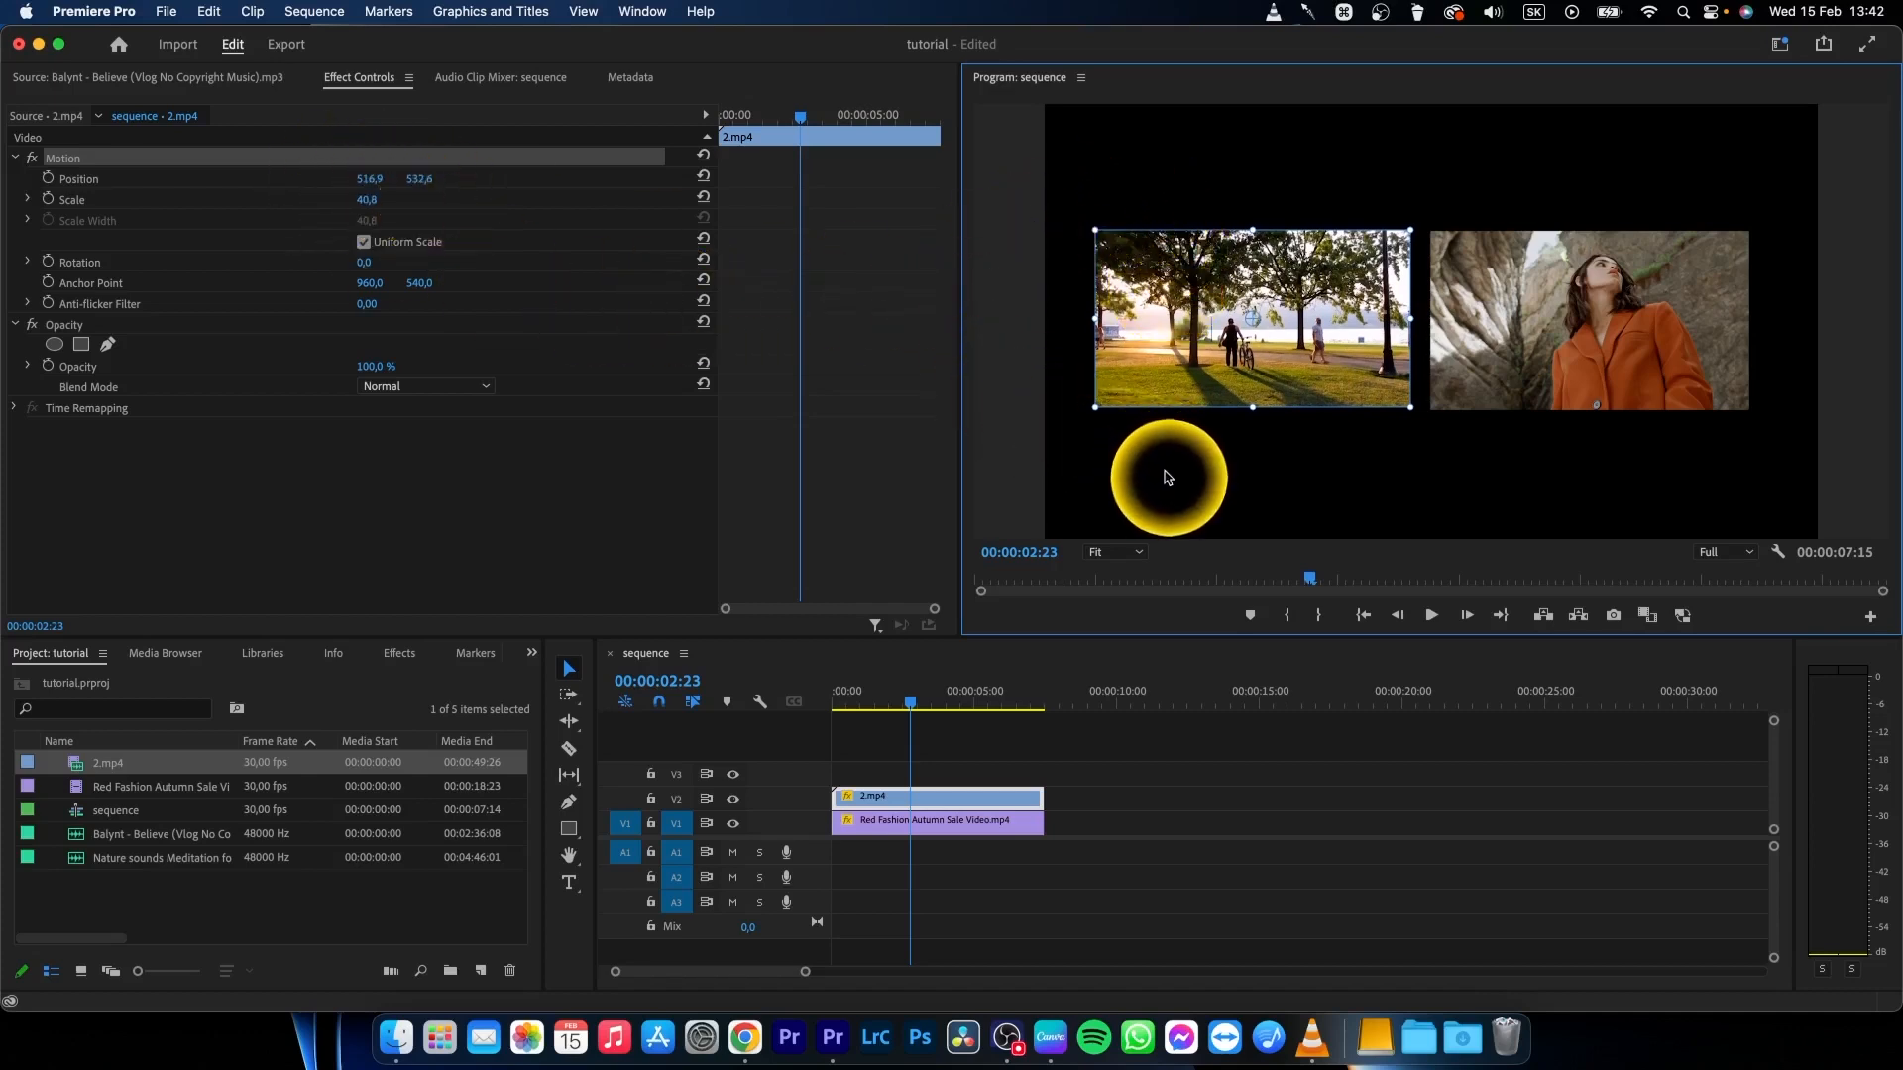
{"action": "key", "text": "space"}
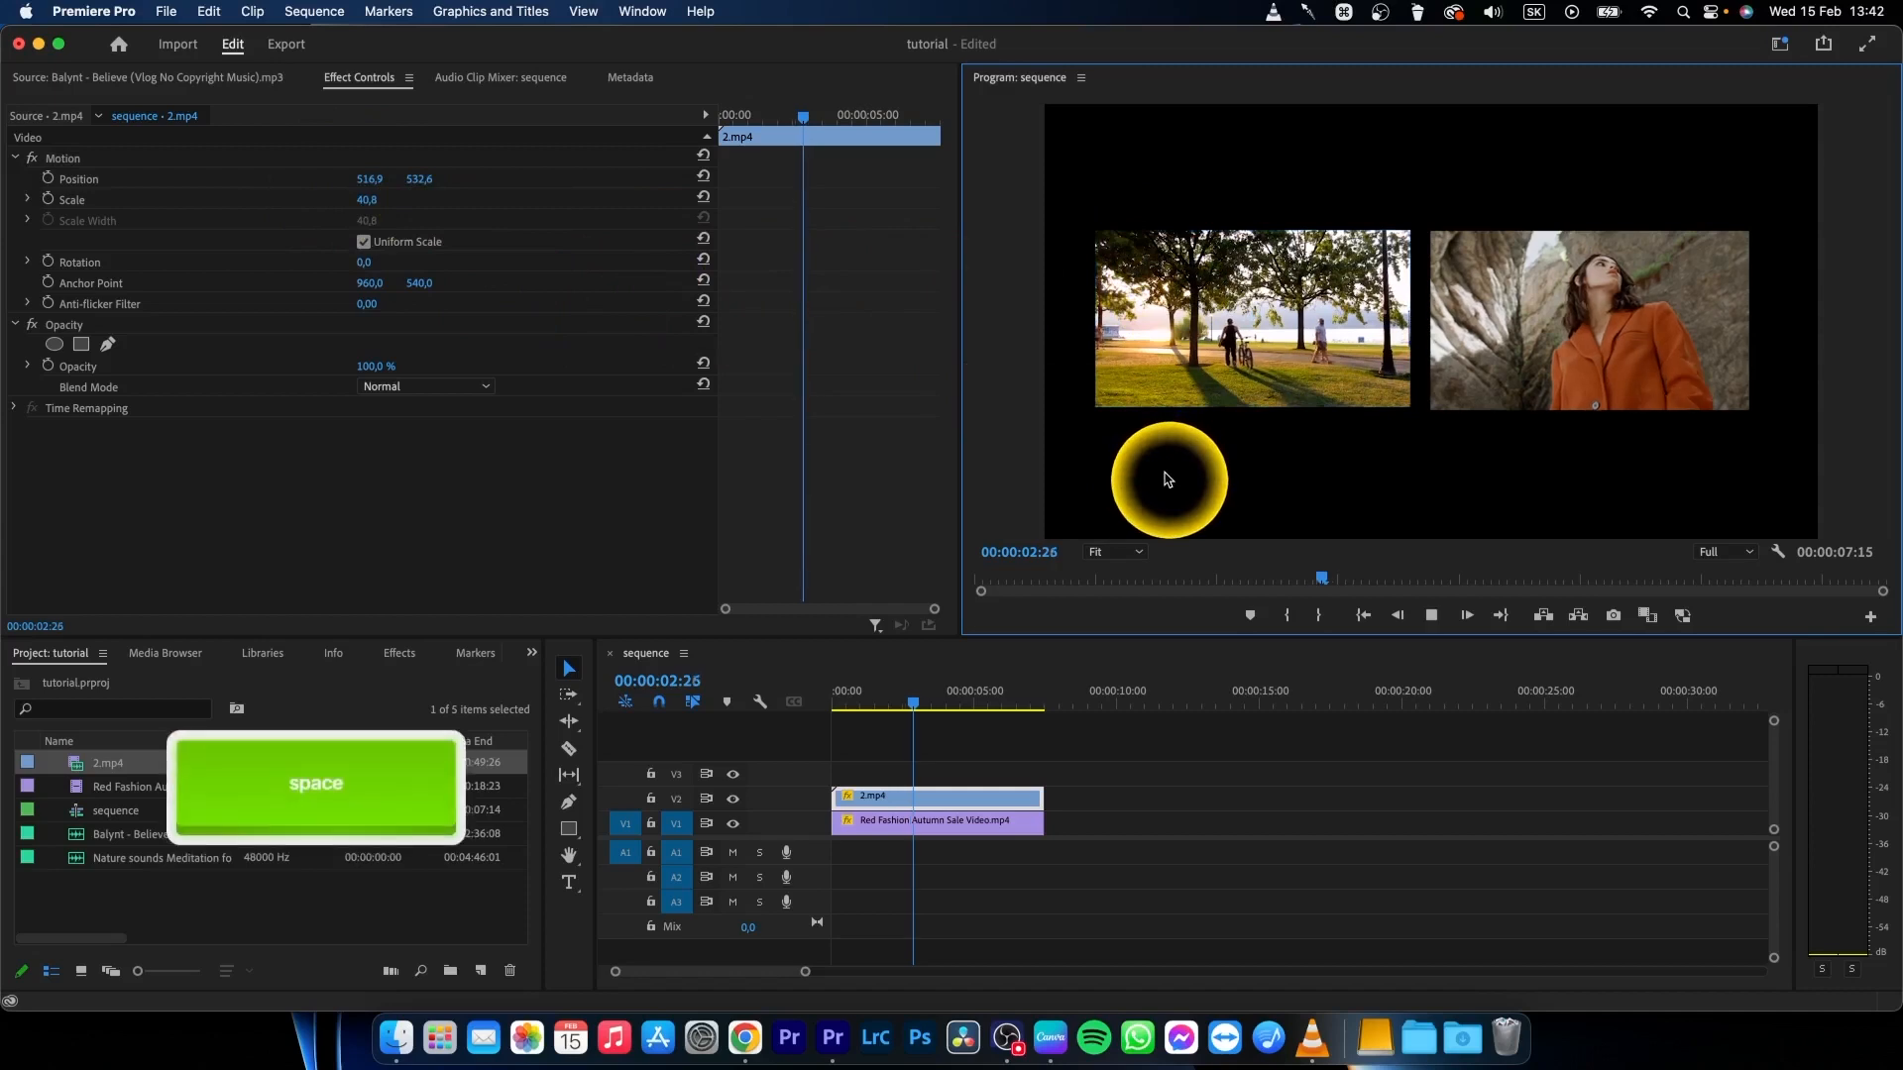